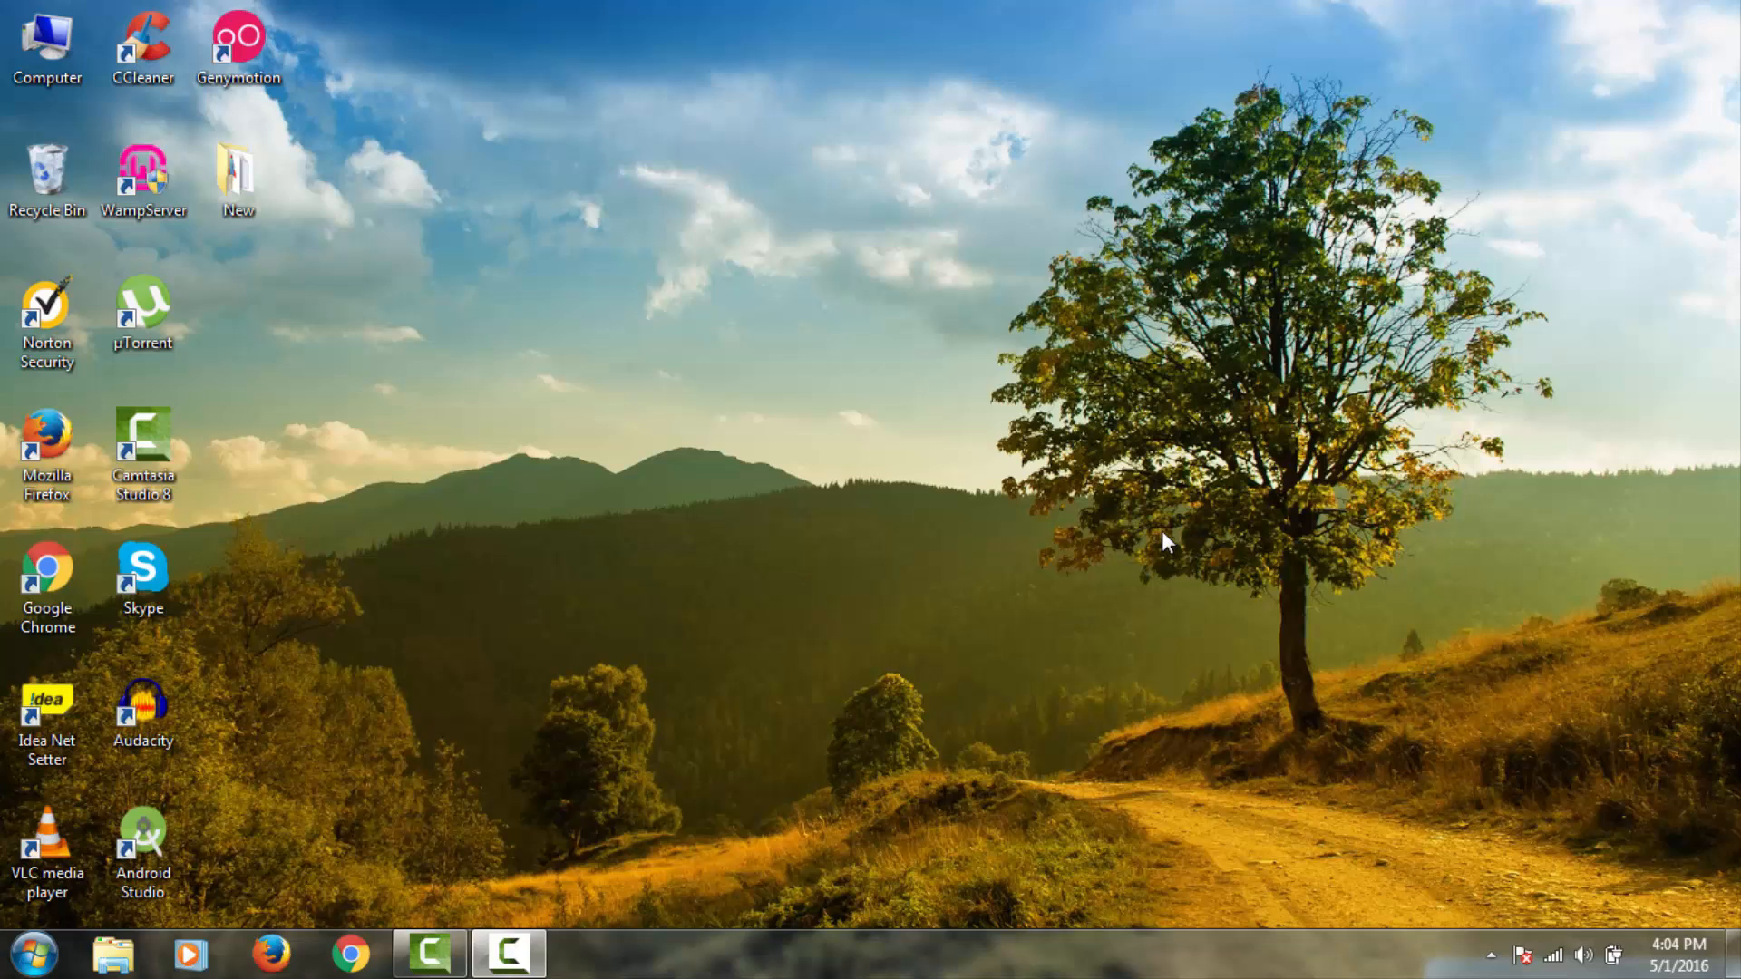
{"action": "mouse_move", "coordinate": [114, 952]}
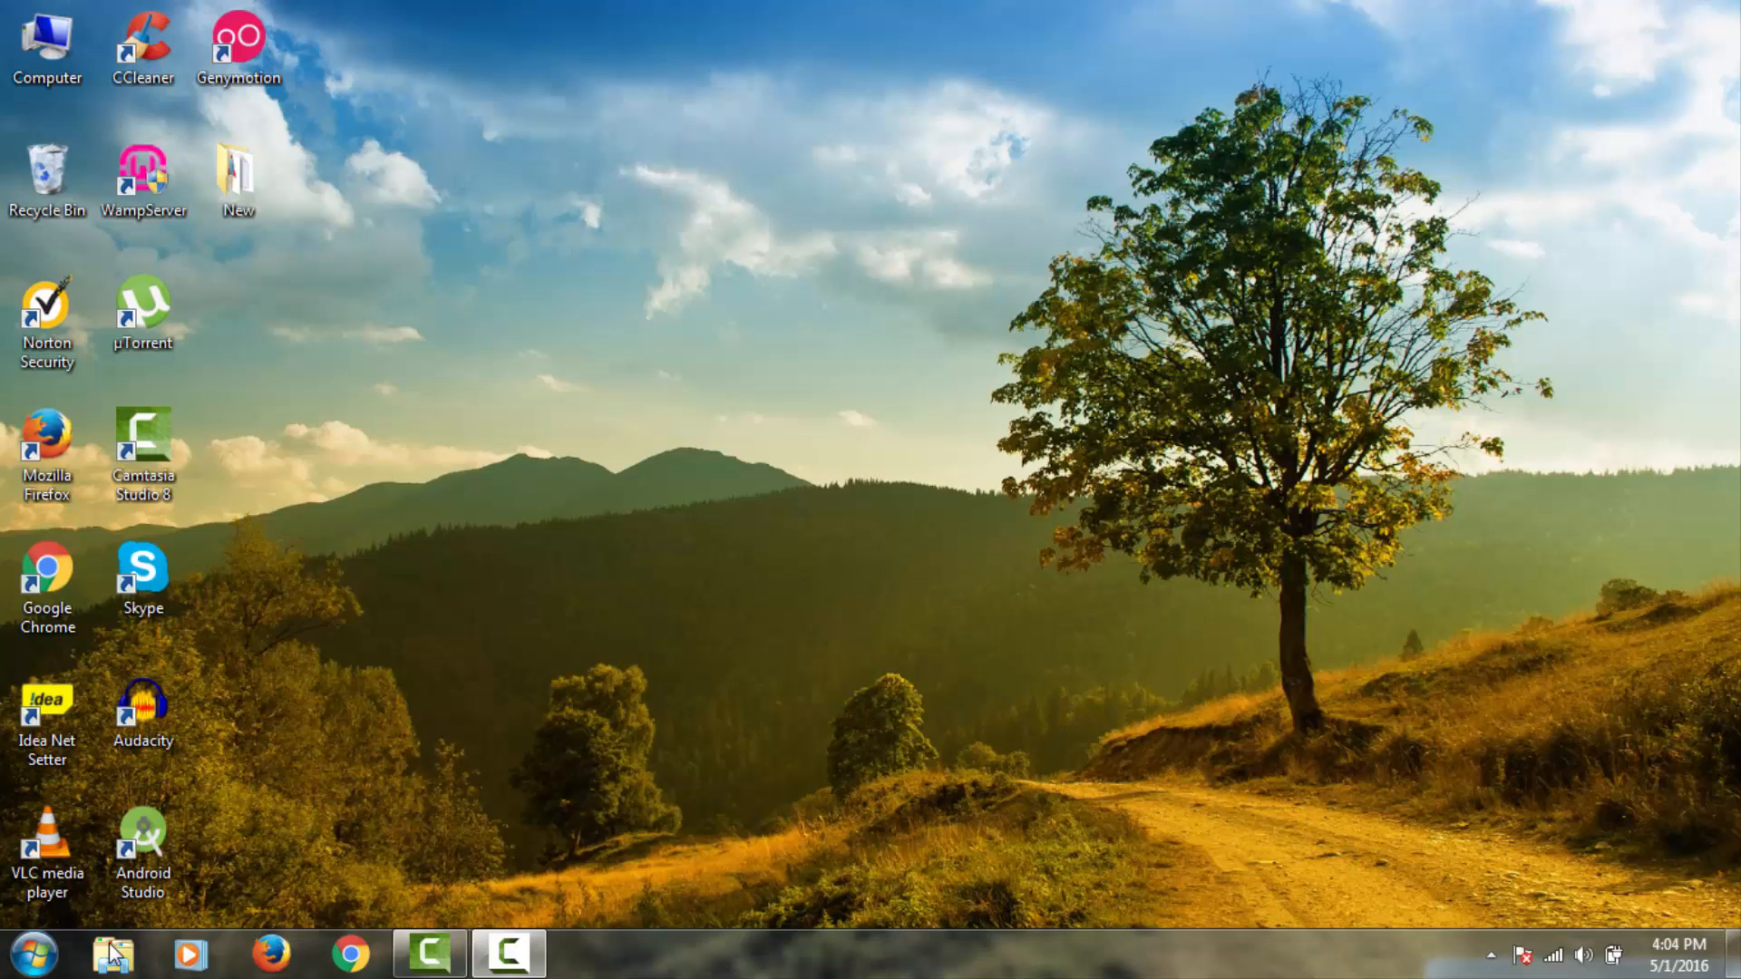
- Launch cmd.exe from the Start menu search
{"action": "left_click", "coordinate": [33, 952]}
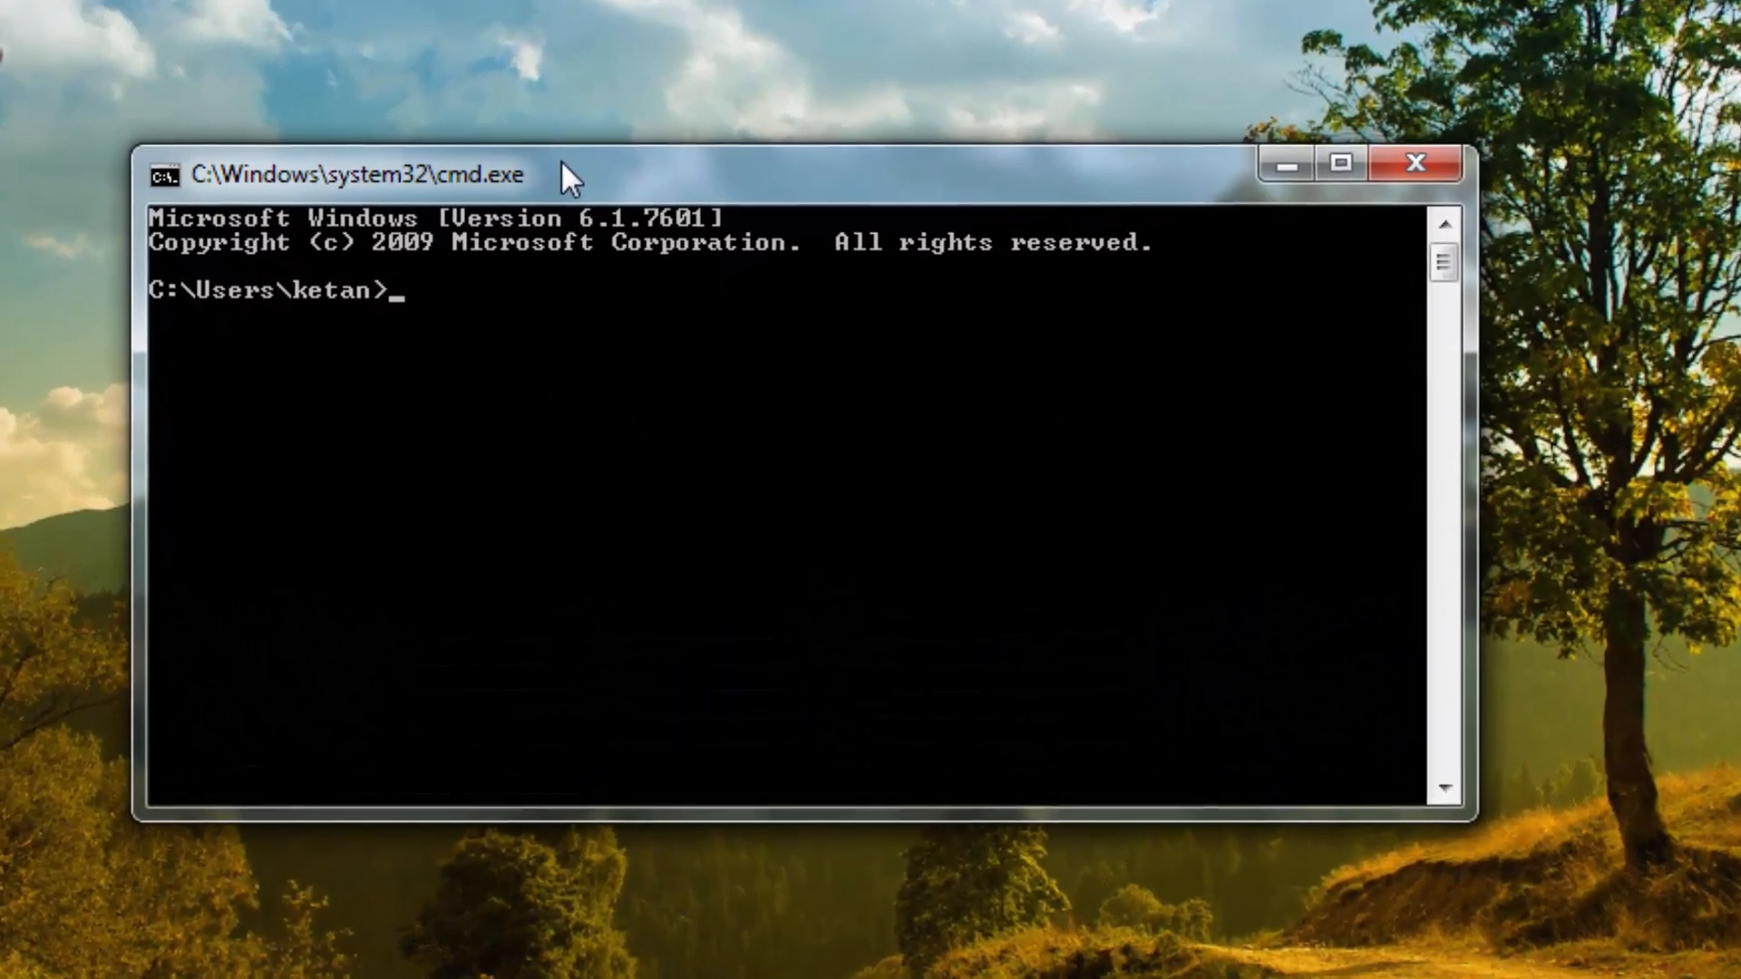
- Run ipconfig /flushdns to clear the DNS resolver cache
{"action": "type", "text": "ipco"}
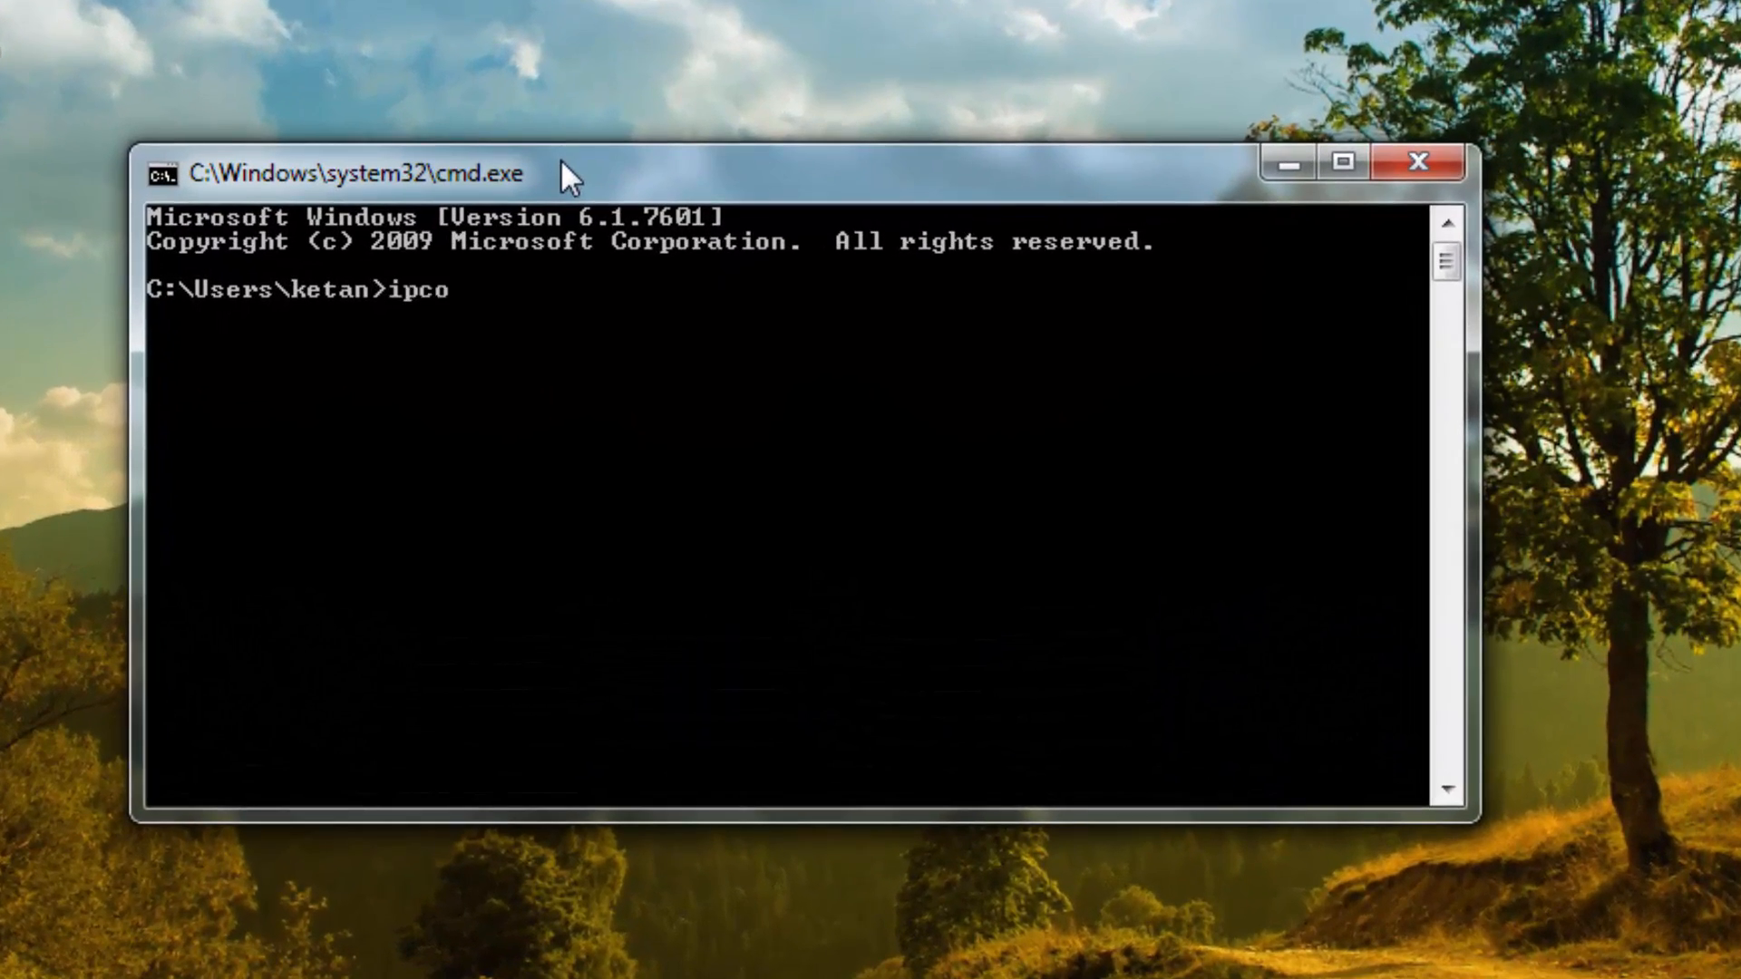
{"action": "type", "text": "nfig"}
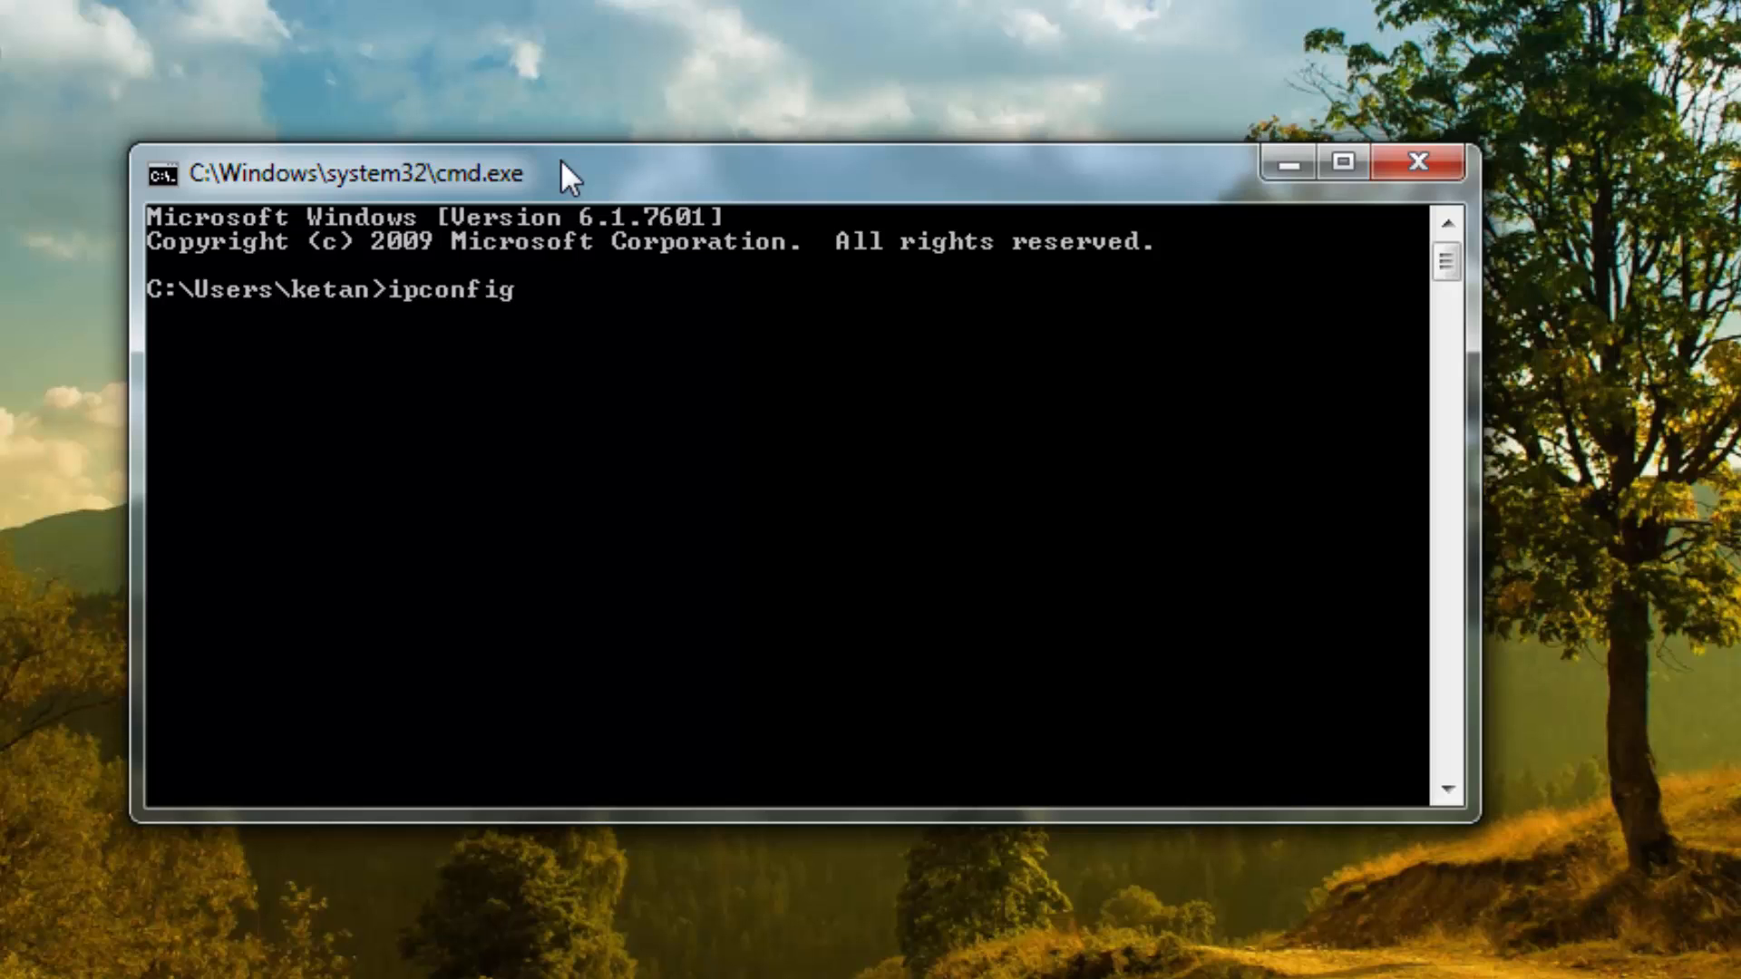
{"action": "type", "text": "/fl"}
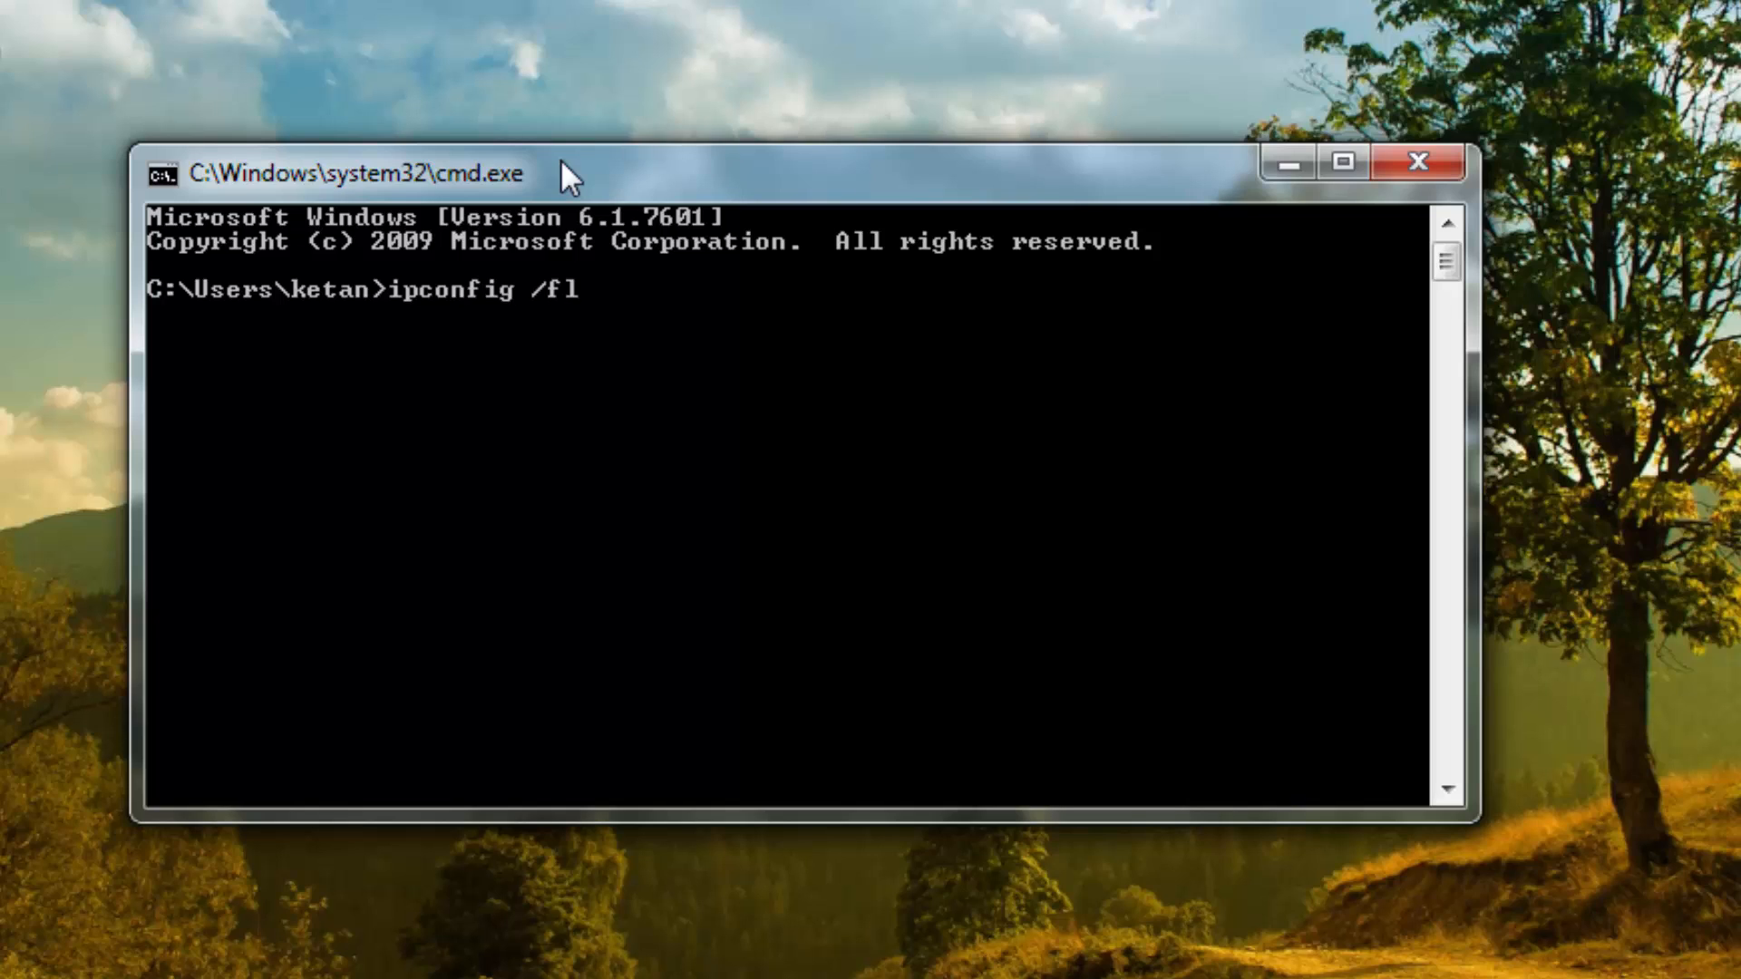
{"action": "type", "text": "ushdns"}
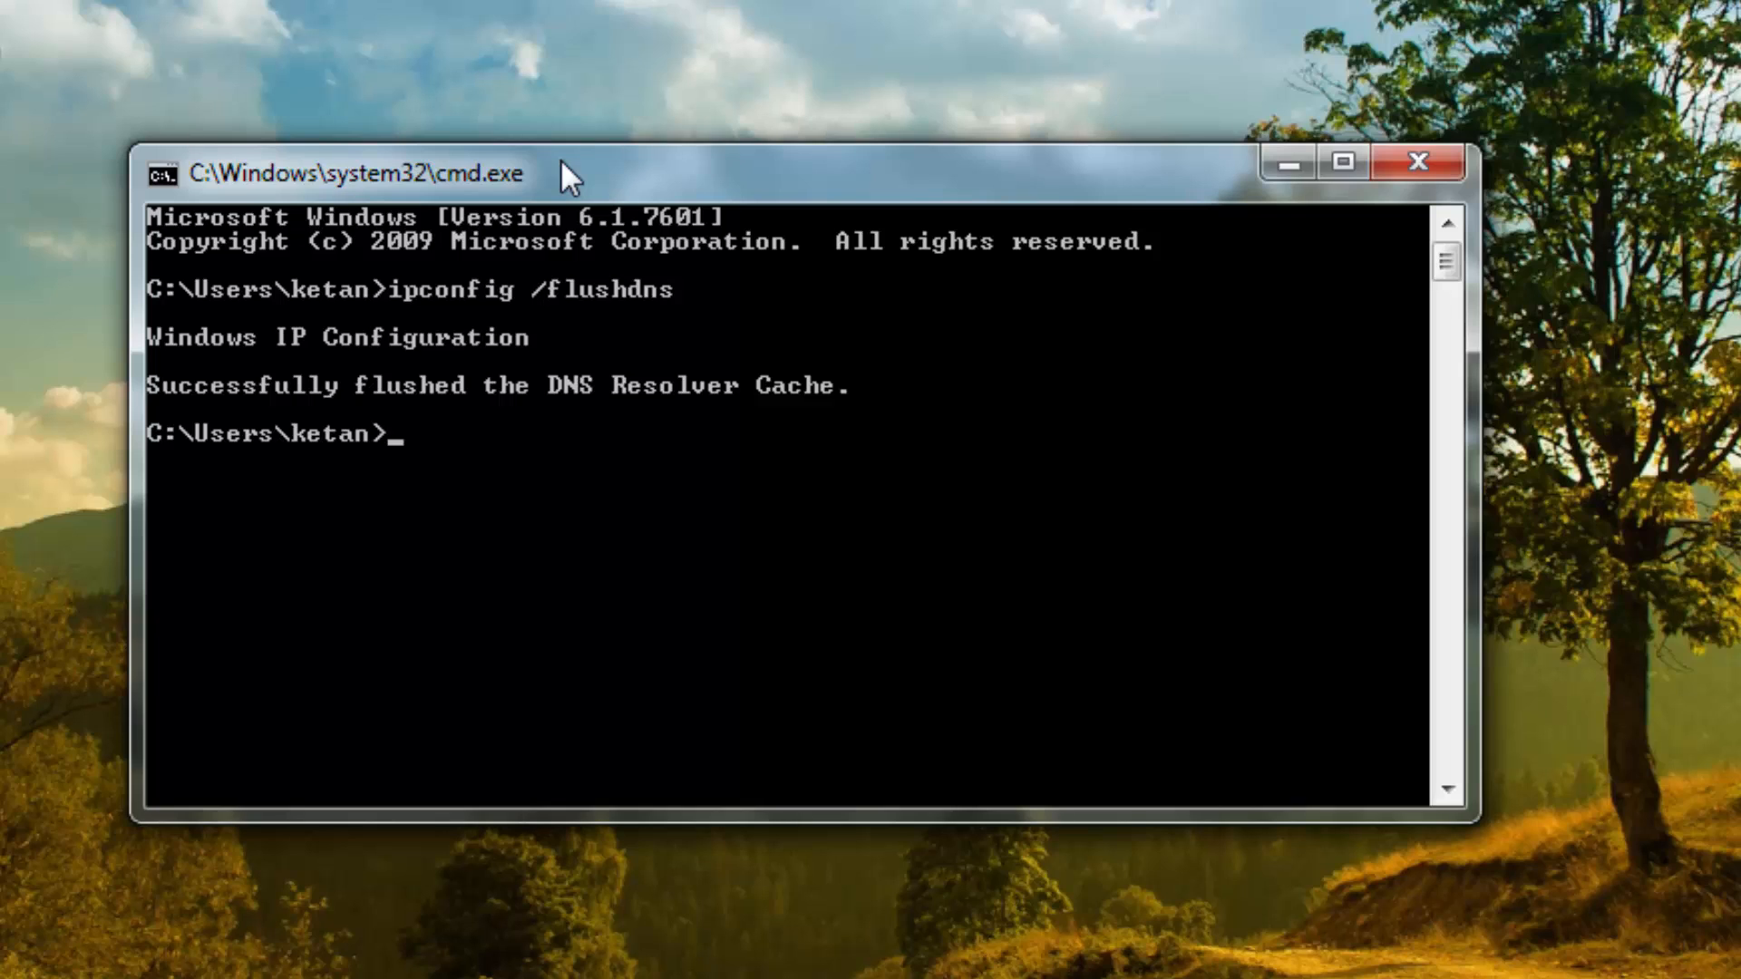
- Run ipconfig /renew to renew the adapters' IP addresses
{"action": "type", "text": "ipco"}
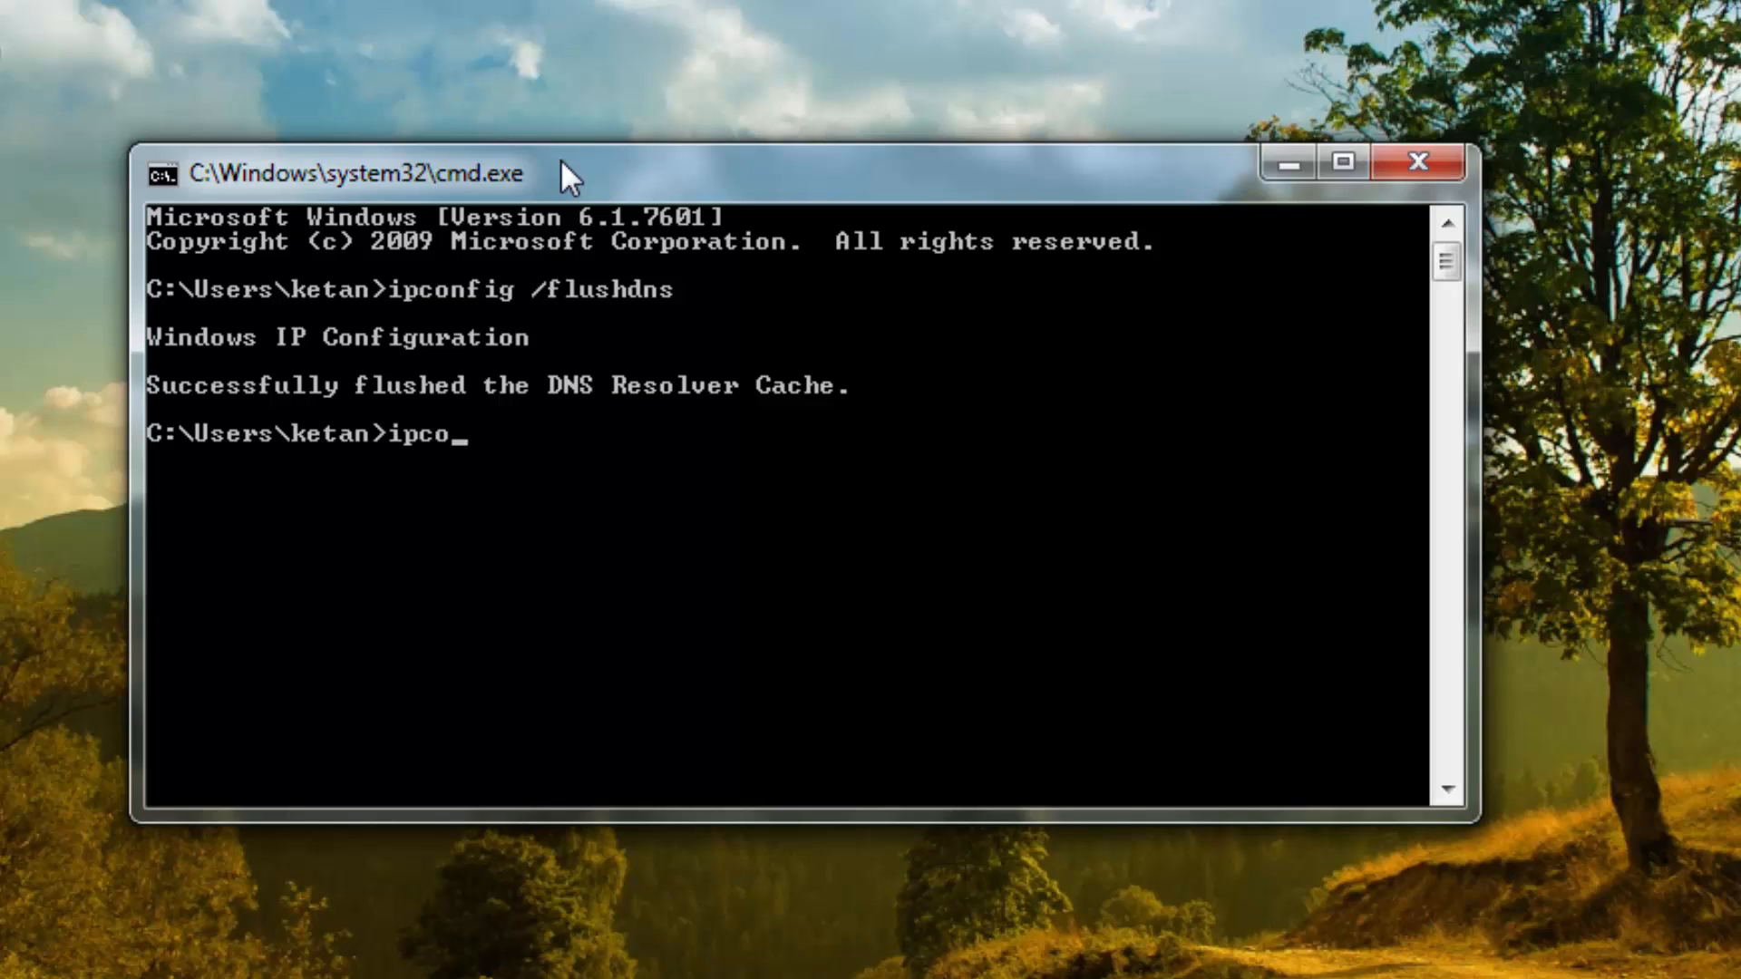
{"action": "type", "text": "nfig"}
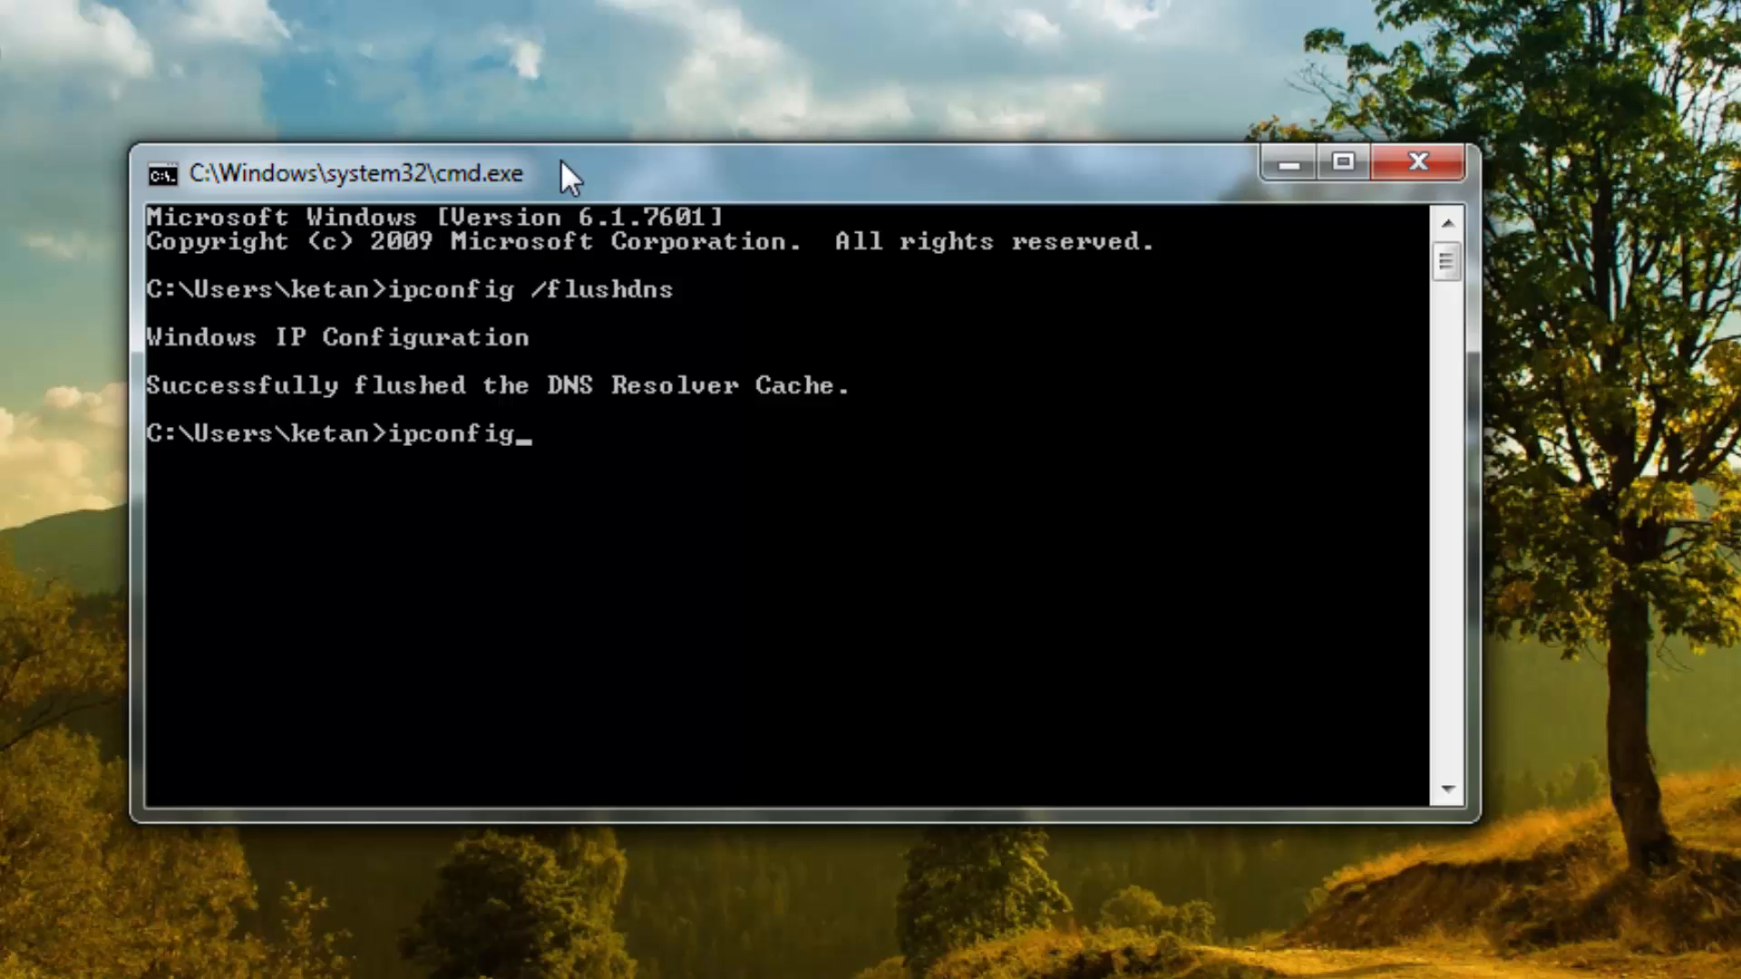
{"action": "type", "text": "/"}
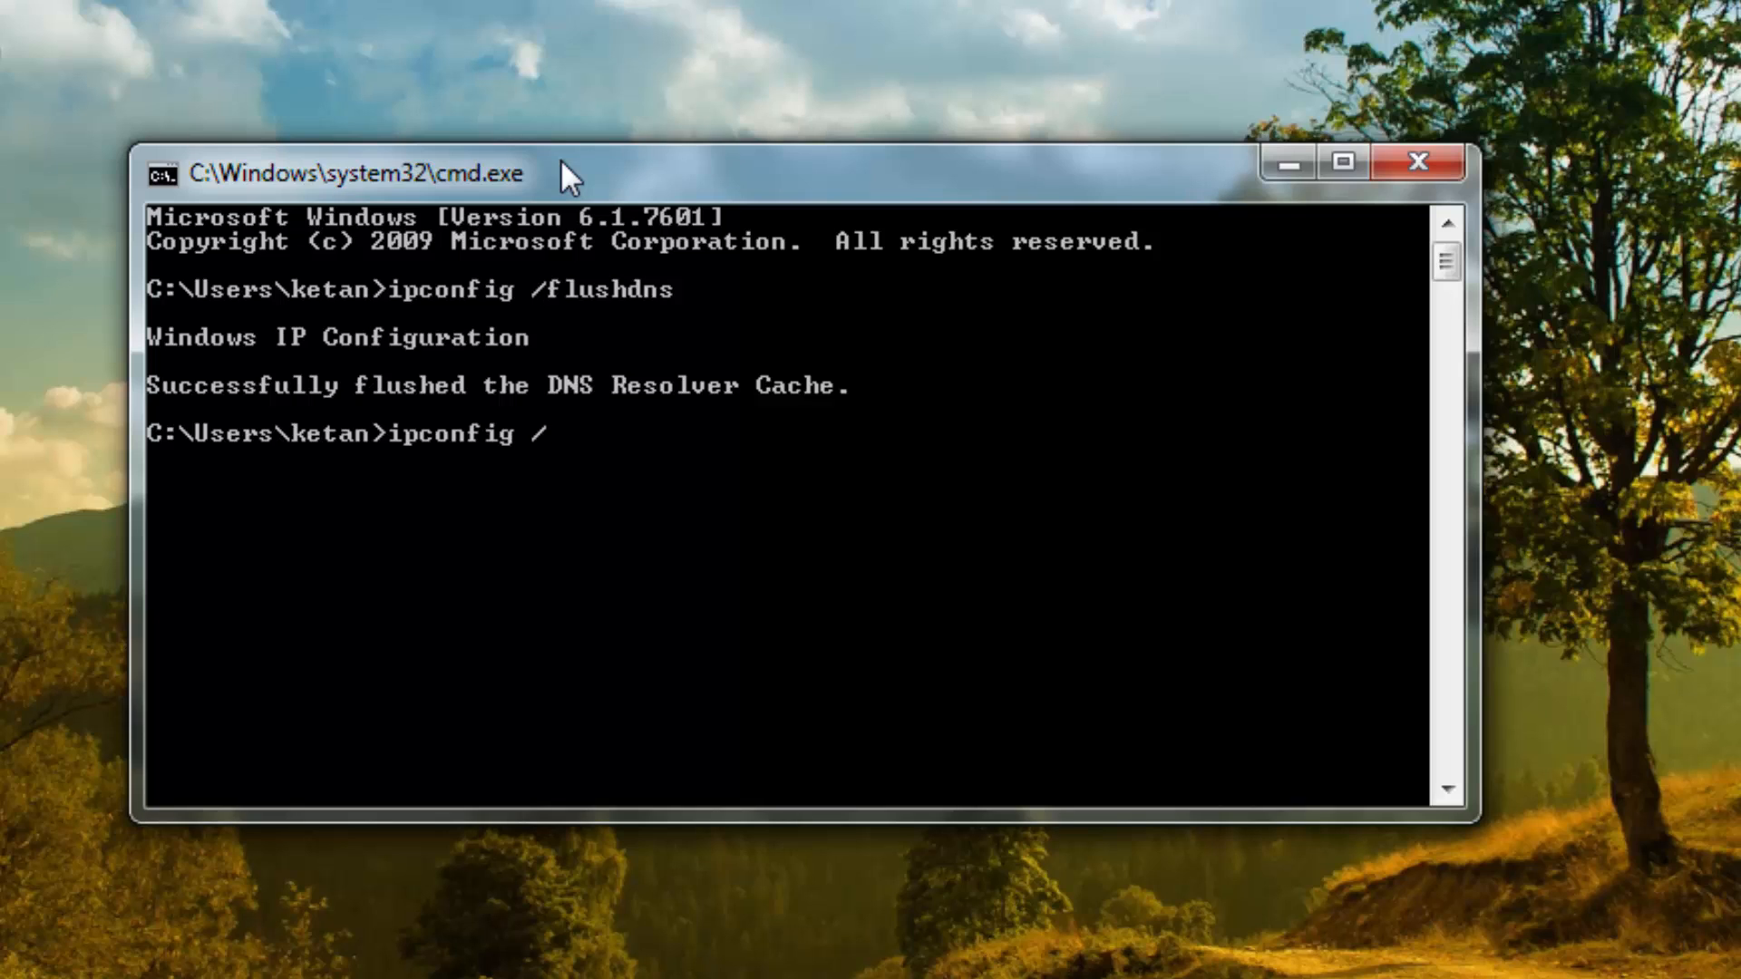
{"action": "type", "text": "renw"}
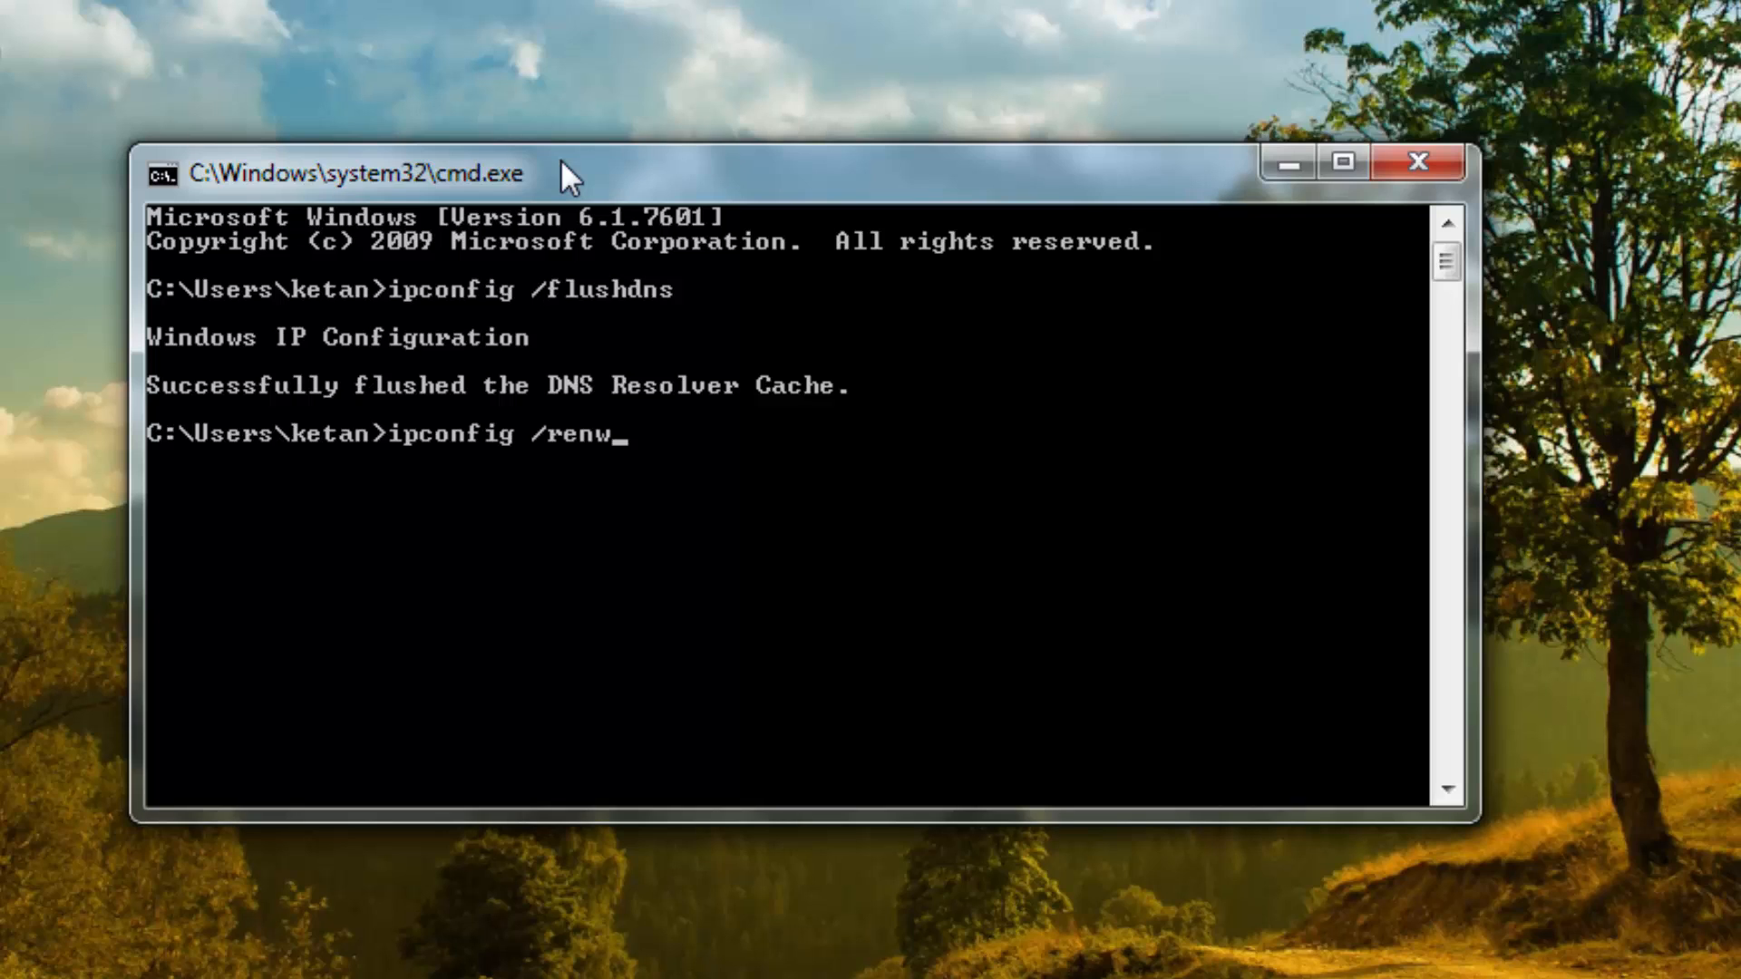
{"action": "type", "text": "w"}
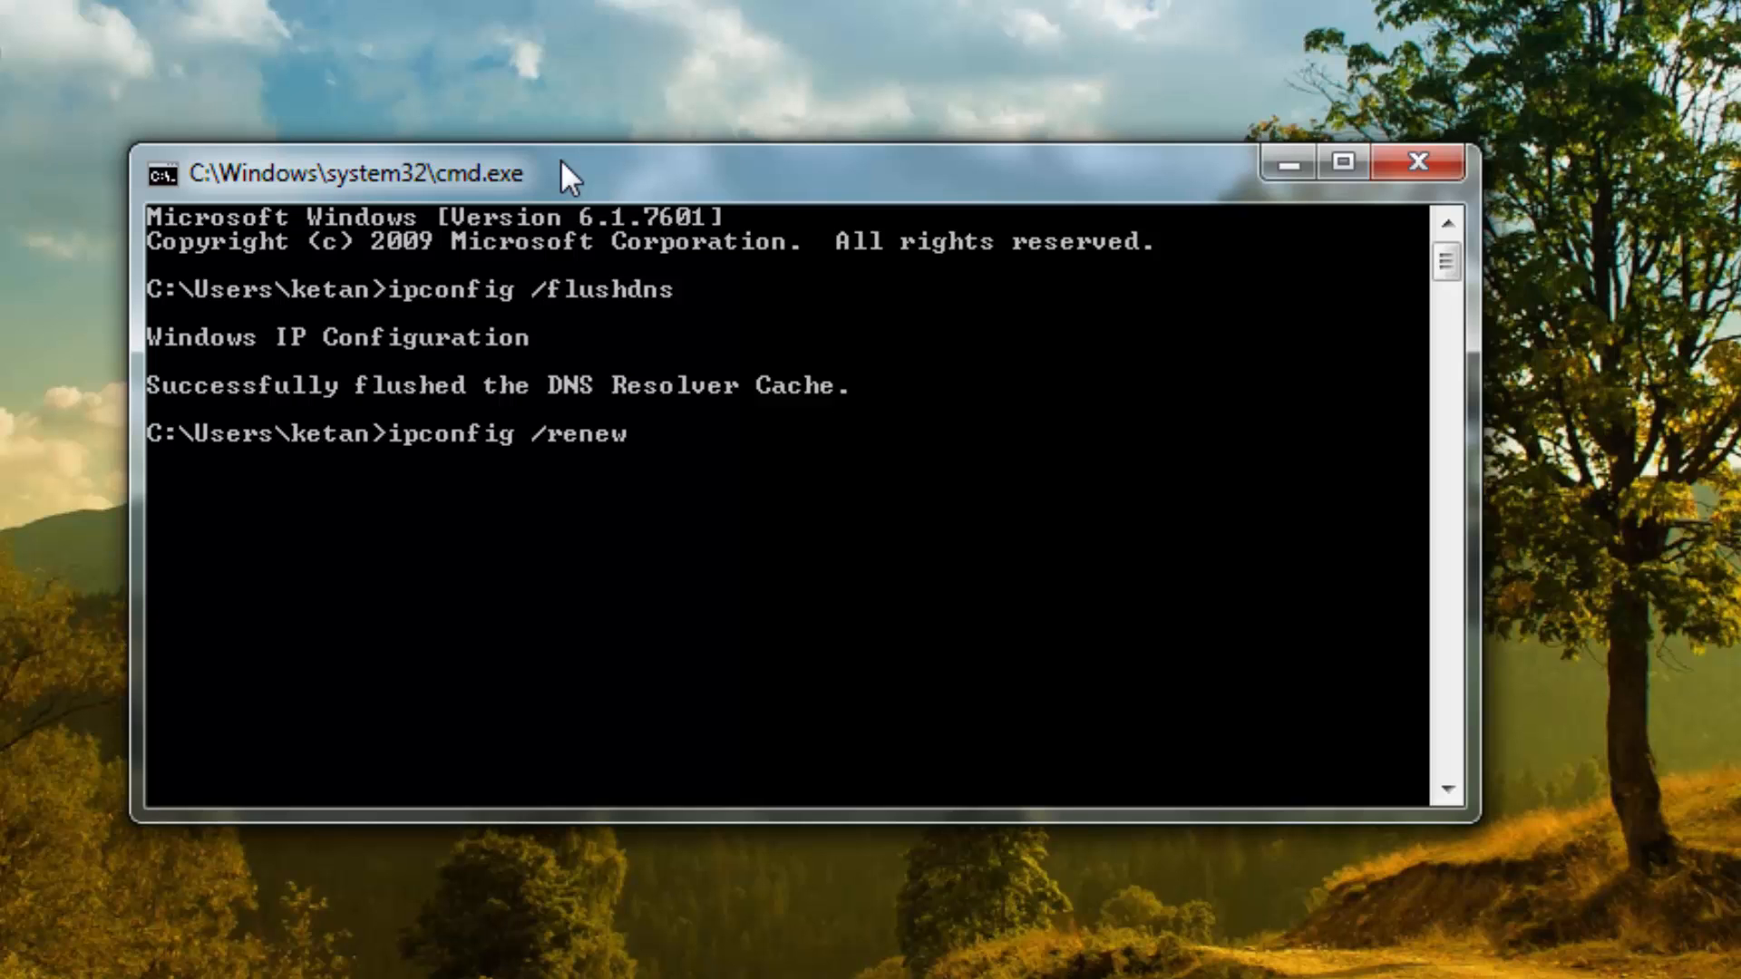
{"action": "key", "text": "Return"}
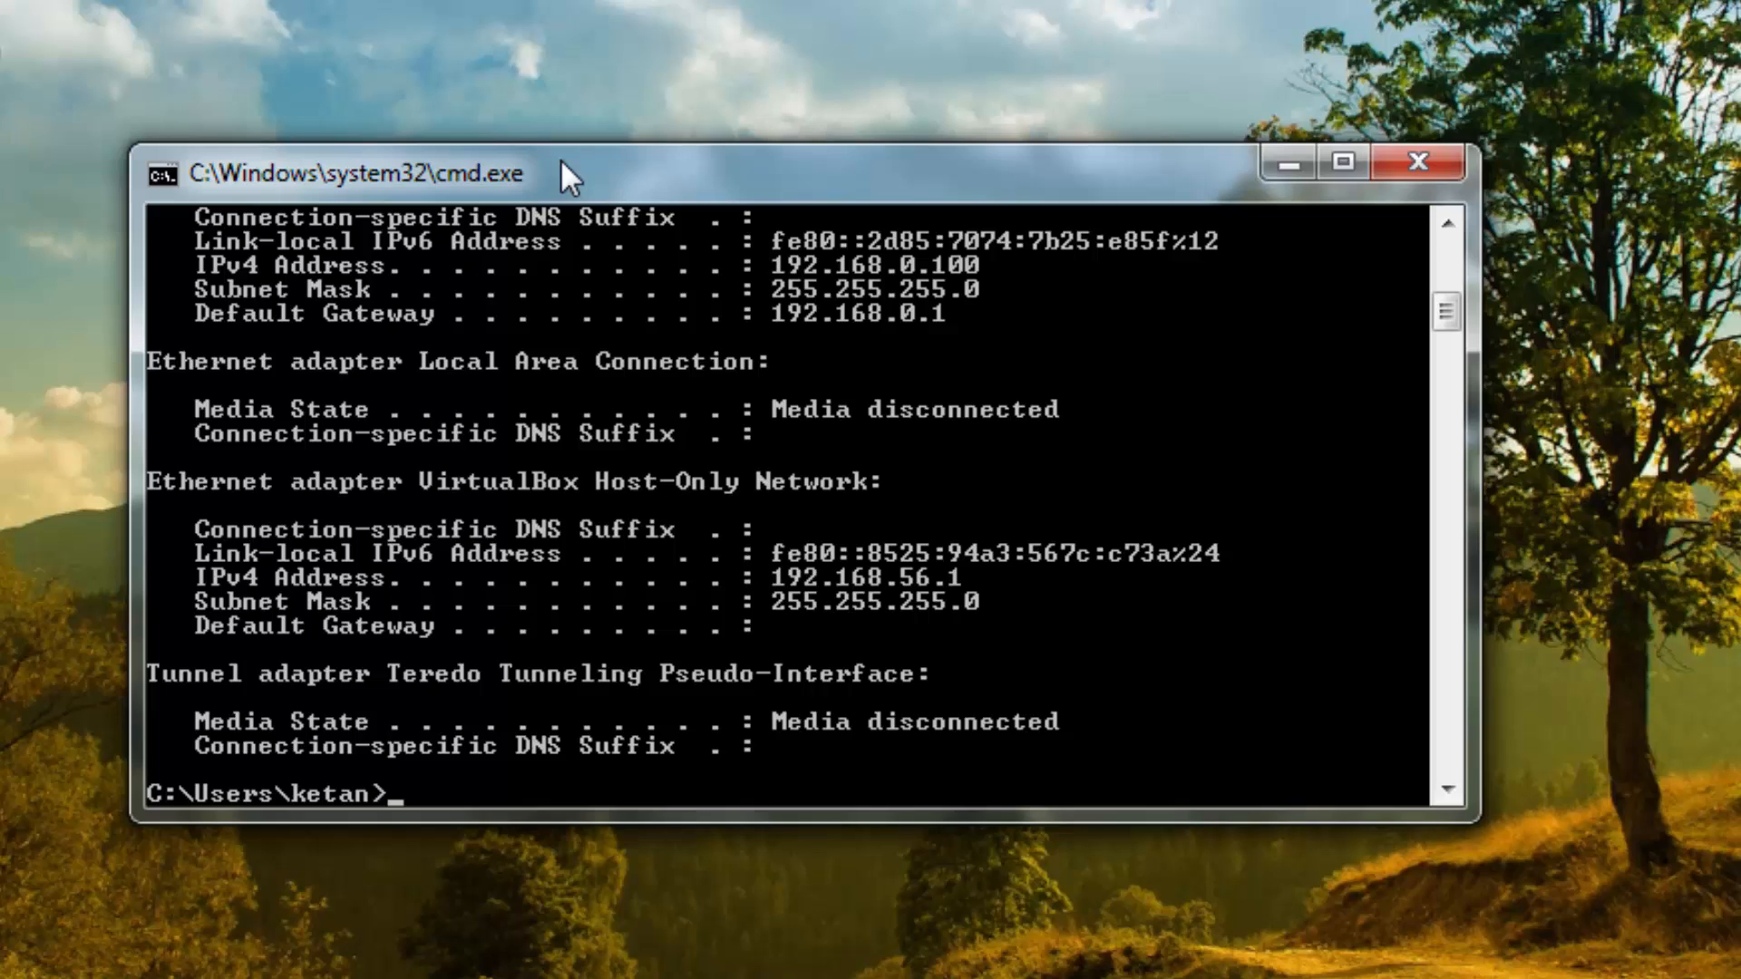
- Run ipconfig /registerdns, which reports elevation is required, and close the window
{"action": "type", "text": "ipconfig"}
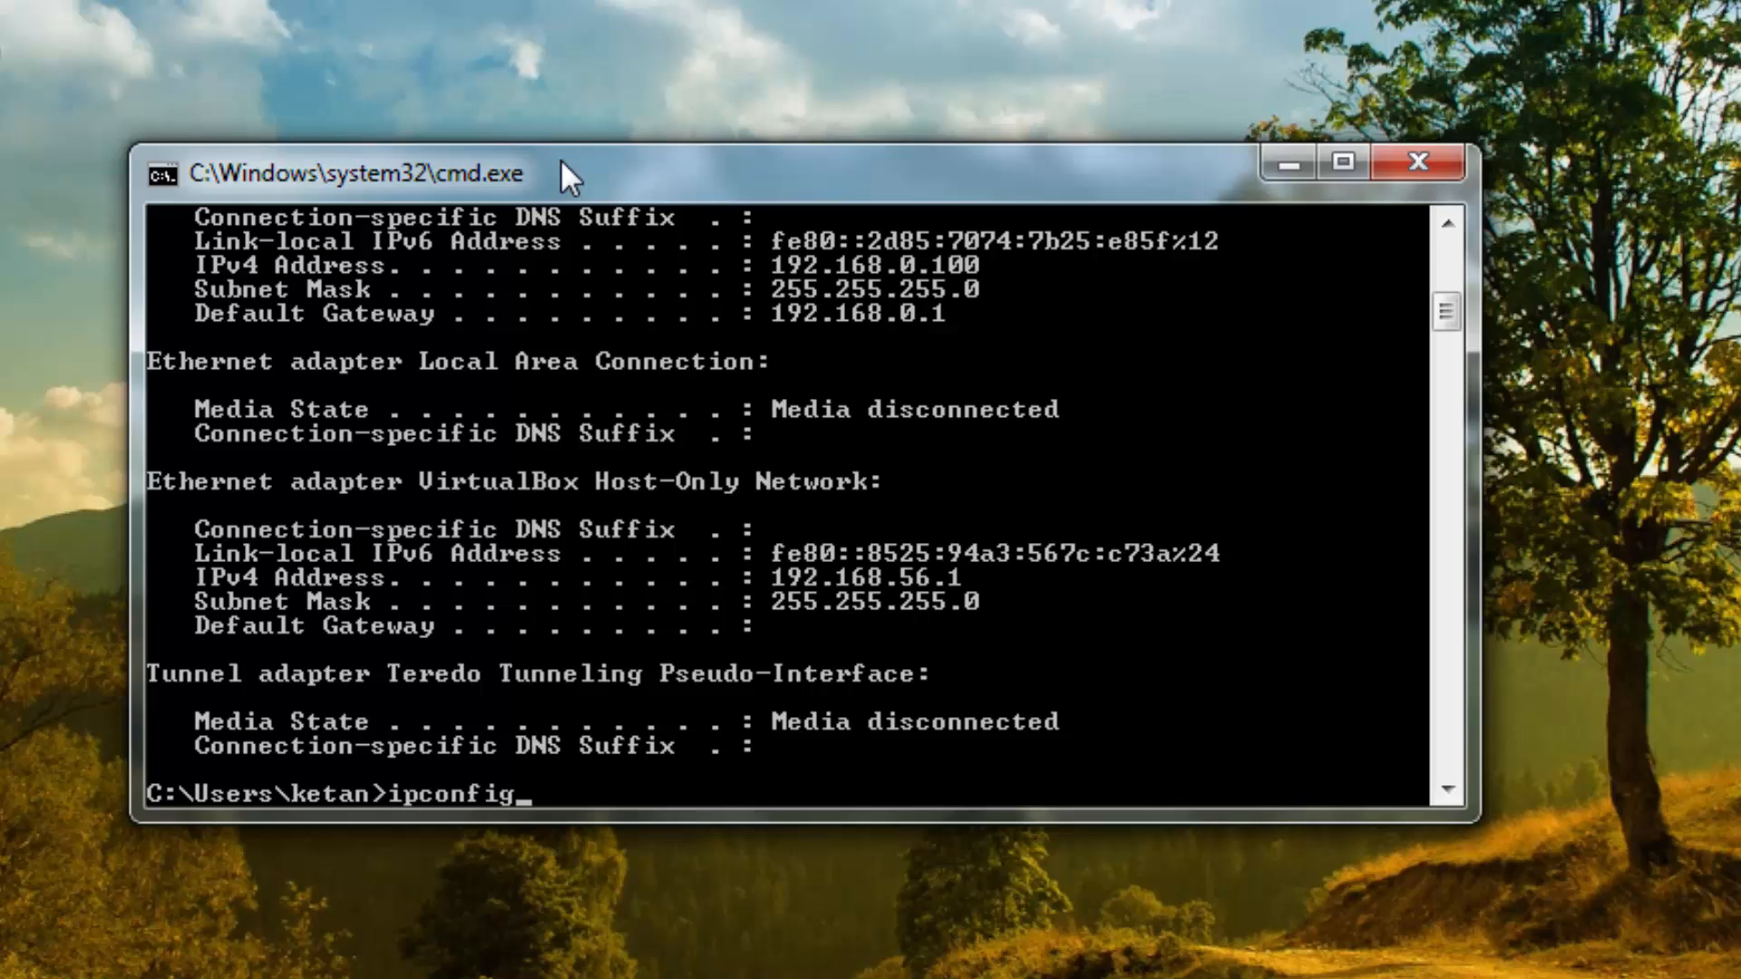
{"action": "type", "text": "/"}
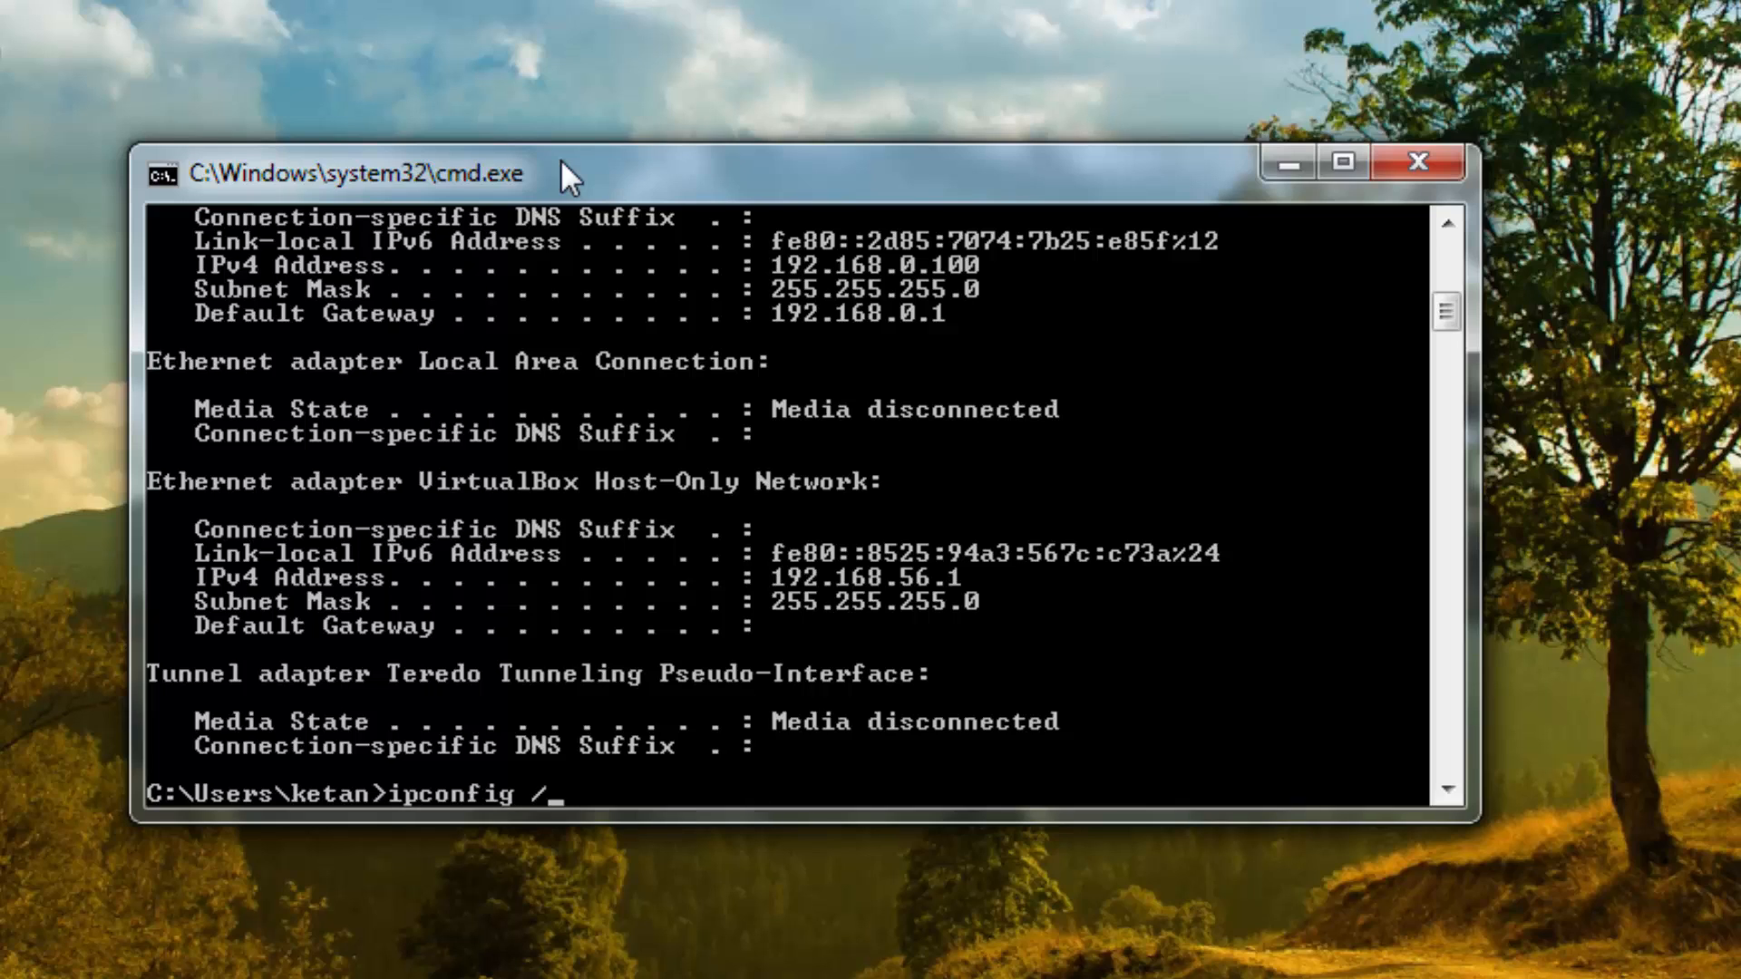
{"action": "type", "text": "regi"}
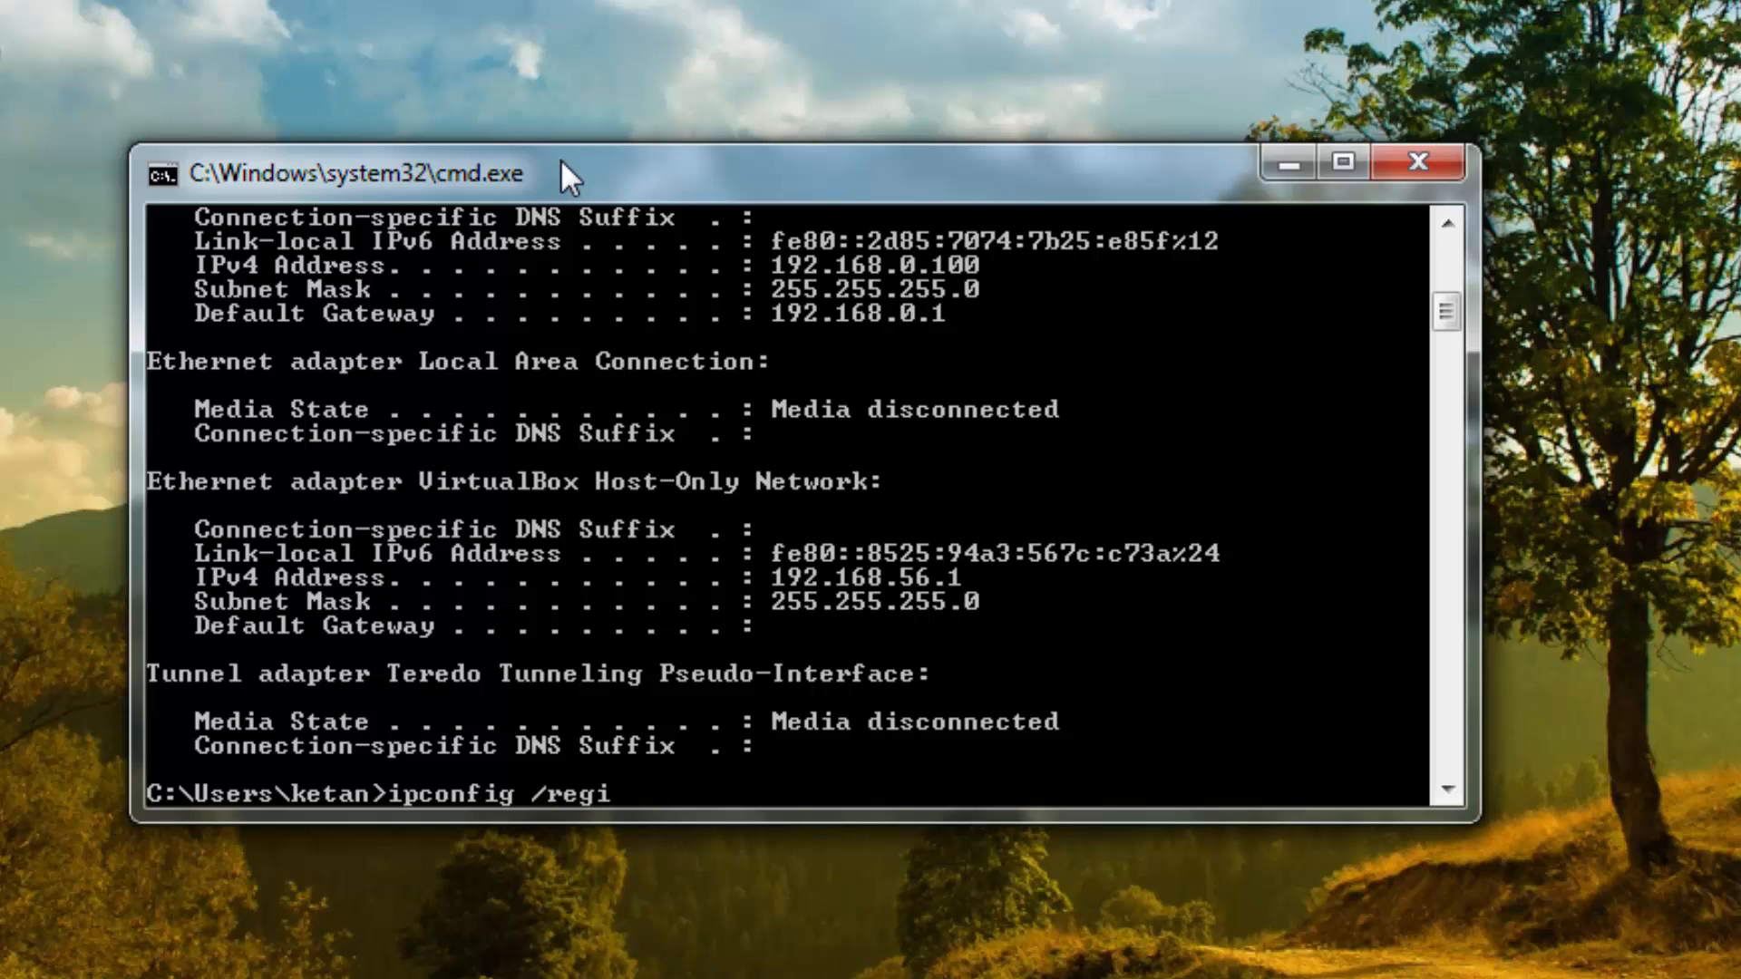
{"action": "type", "text": "sterdns"}
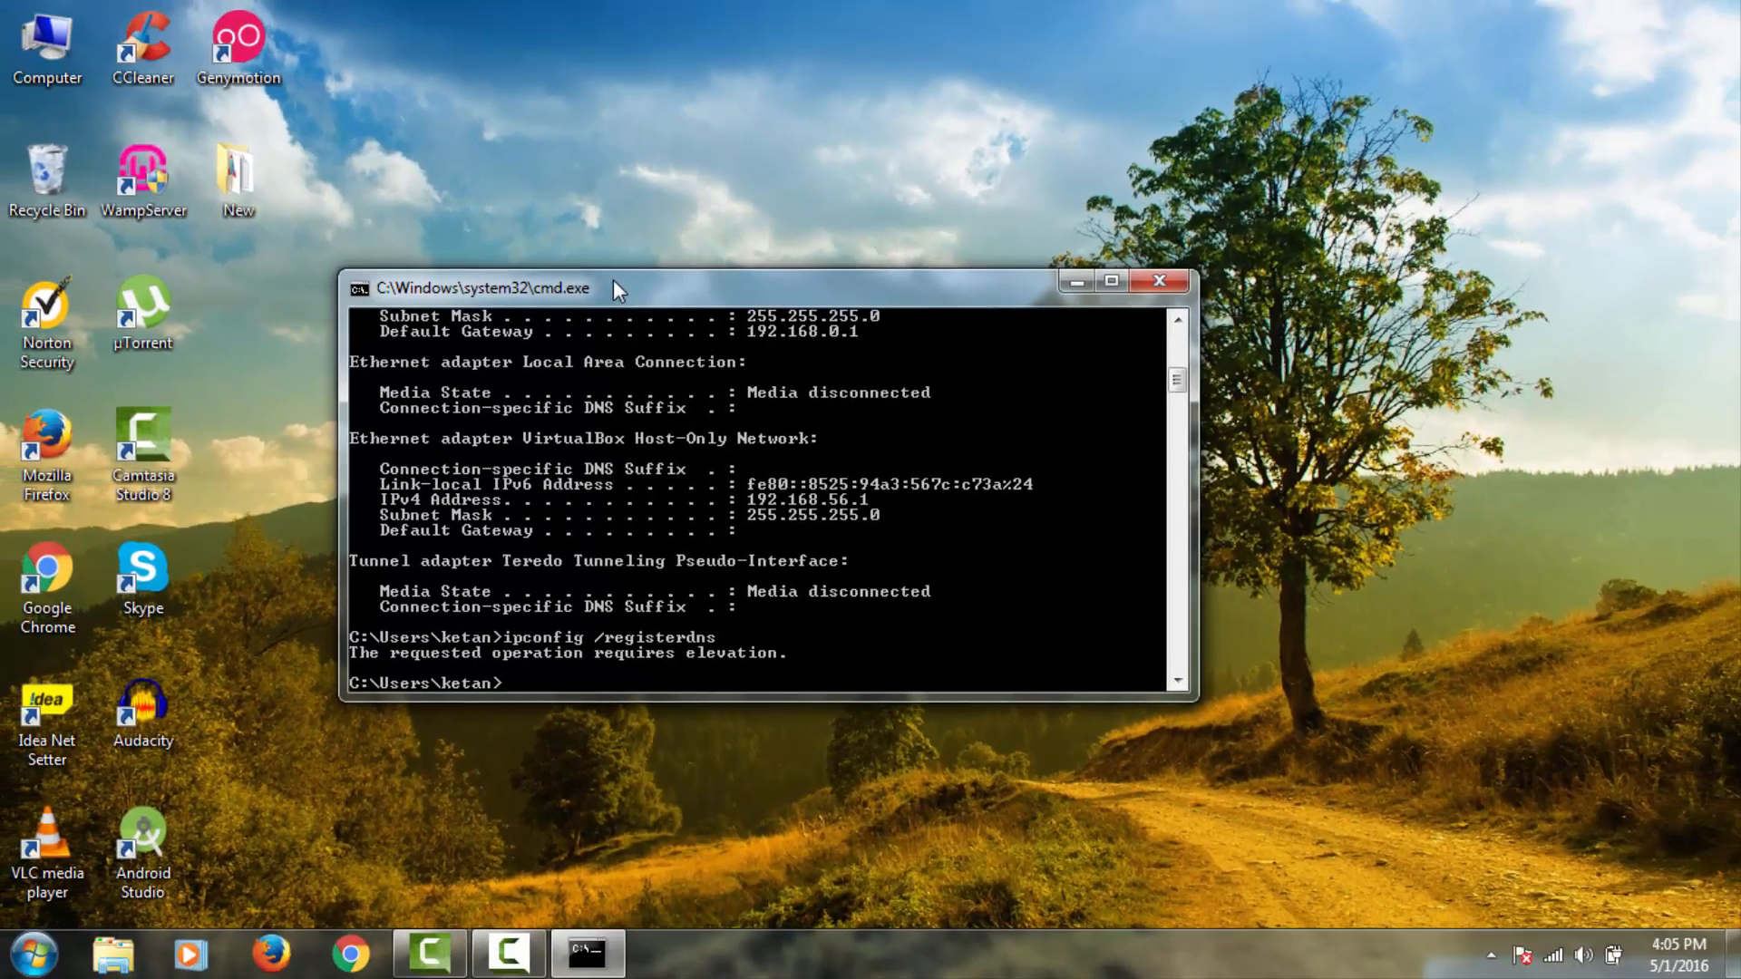
{"action": "left_click", "coordinate": [1159, 281]}
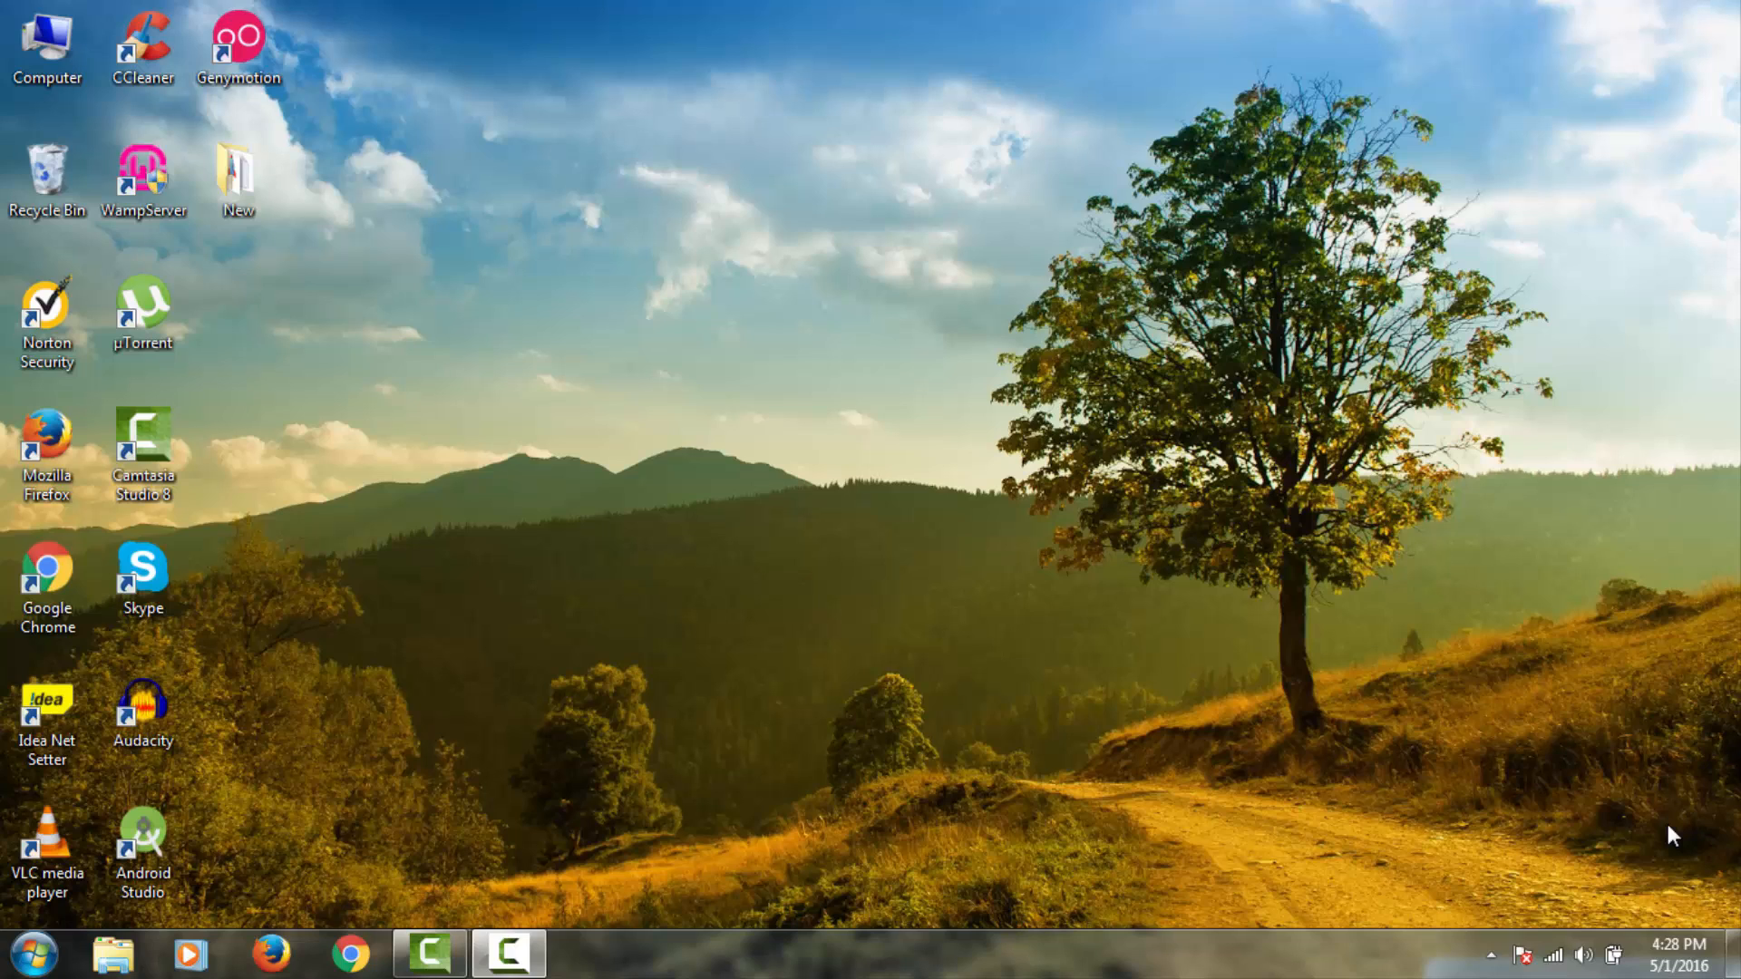
{"action": "mouse_move", "coordinate": [1575, 888]}
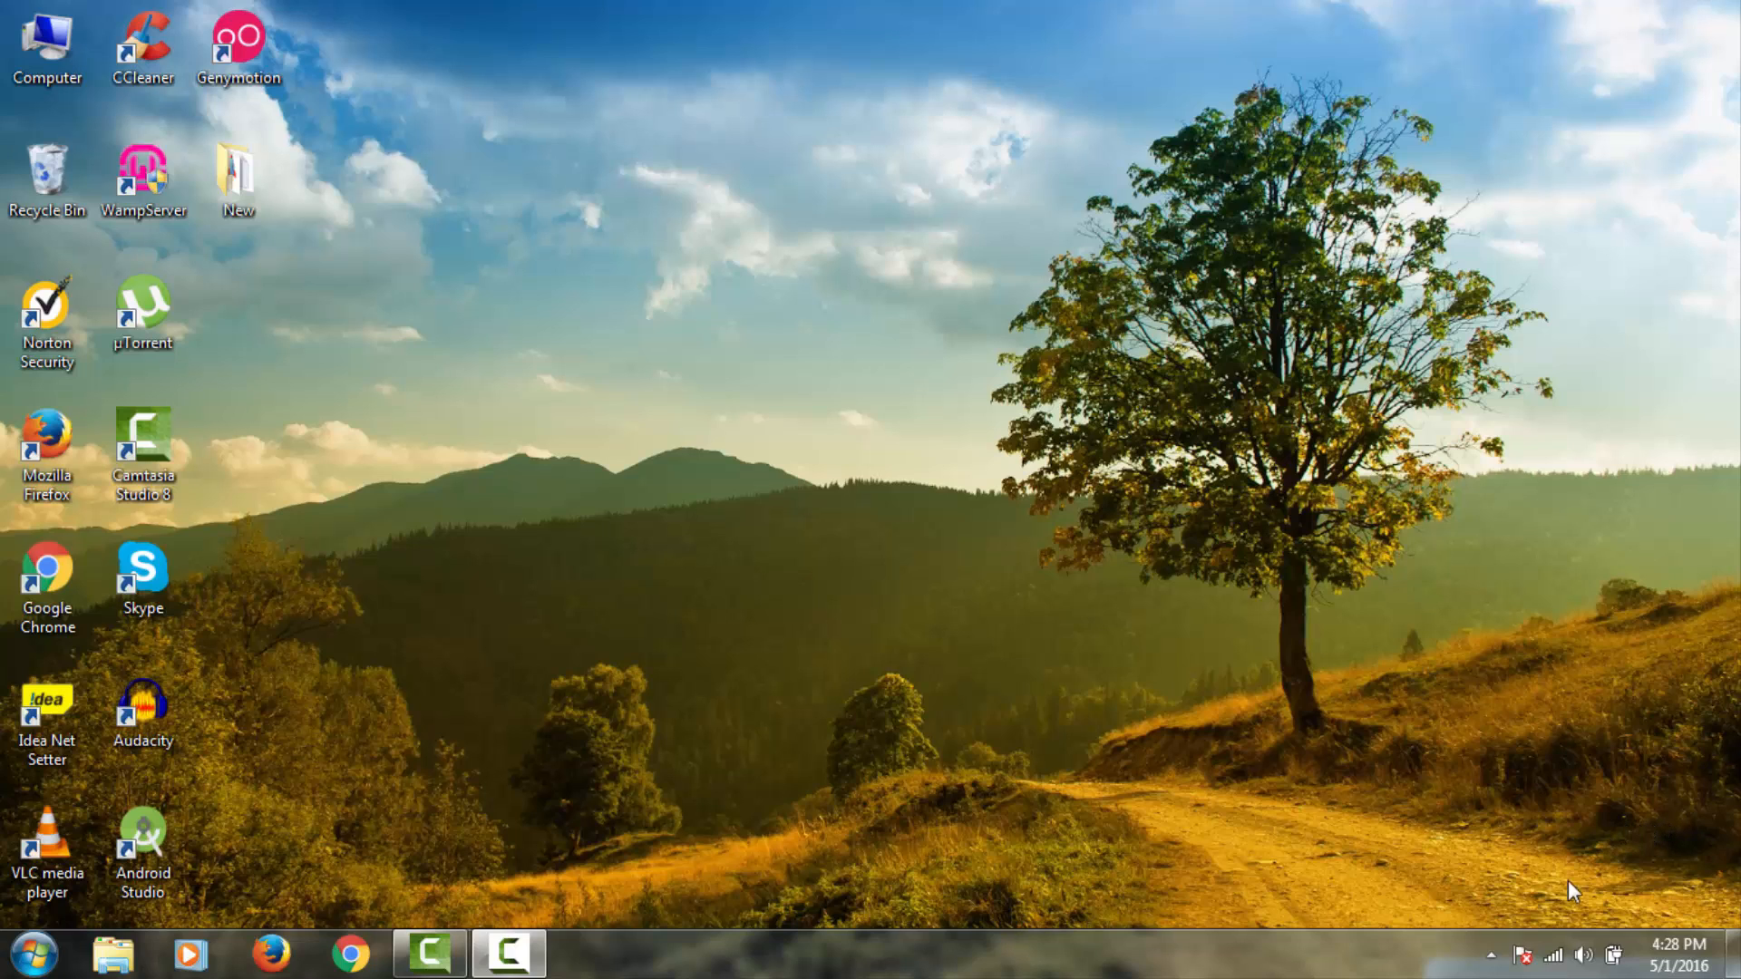
- Open the Network and Sharing Center from the system tray network icon
{"action": "left_click", "coordinate": [1555, 956]}
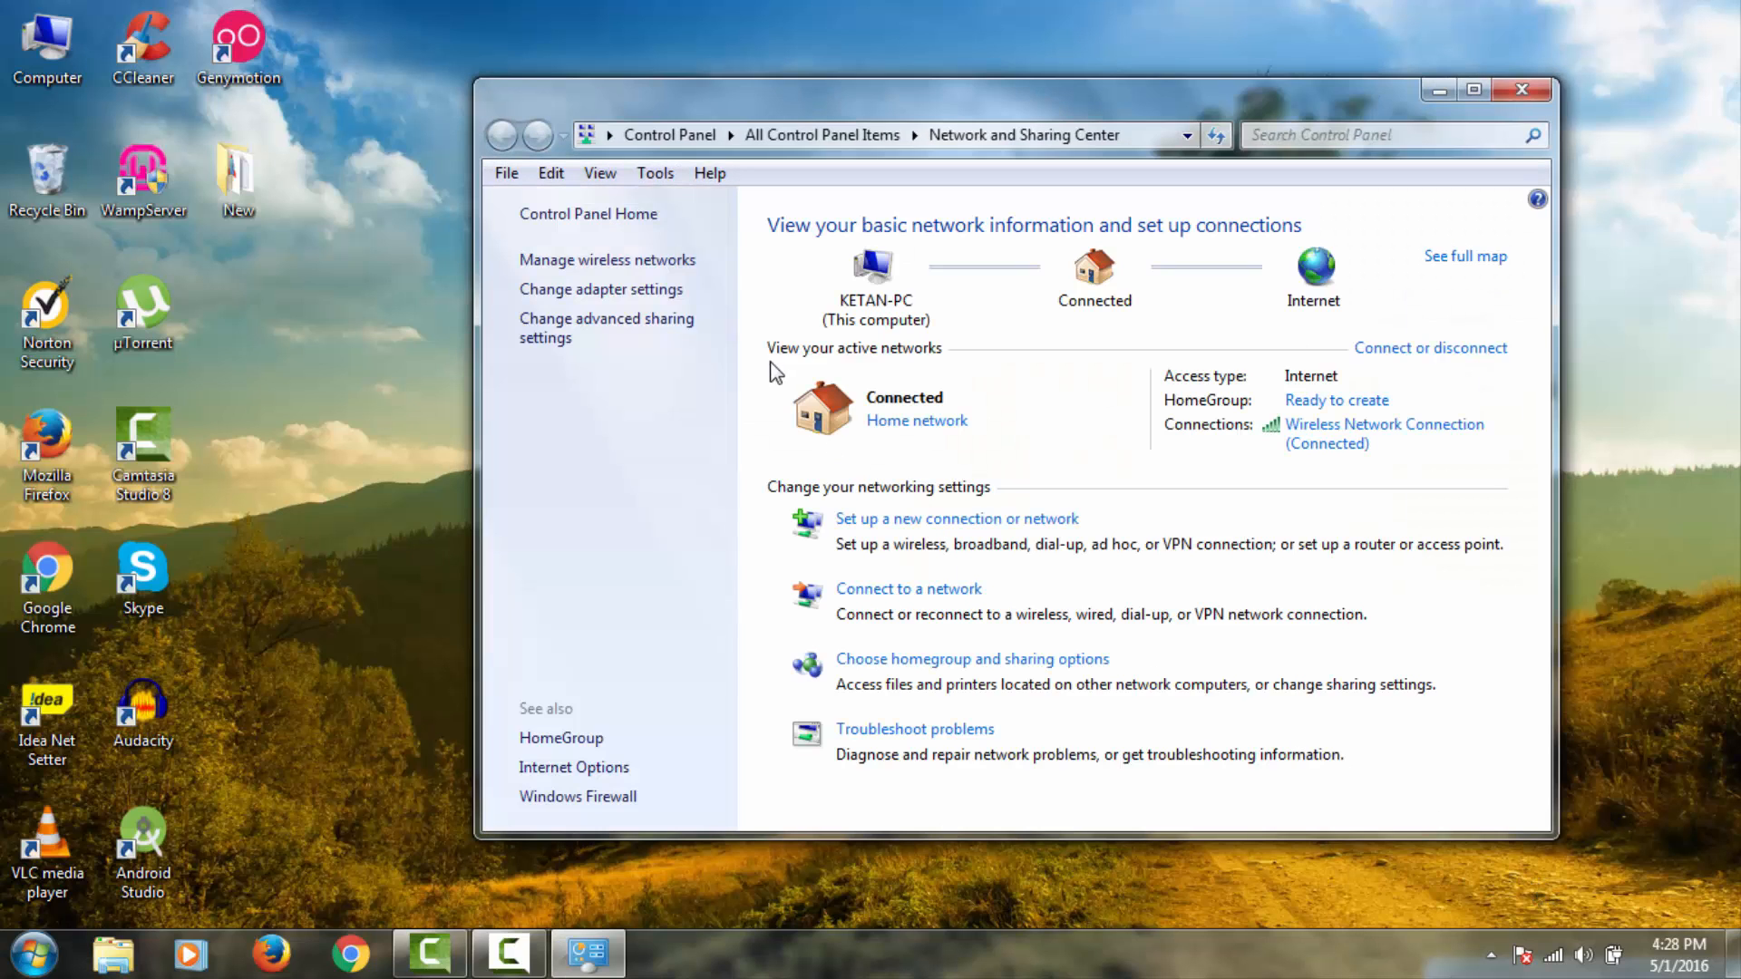
{"action": "mouse_move", "coordinate": [1324, 440]}
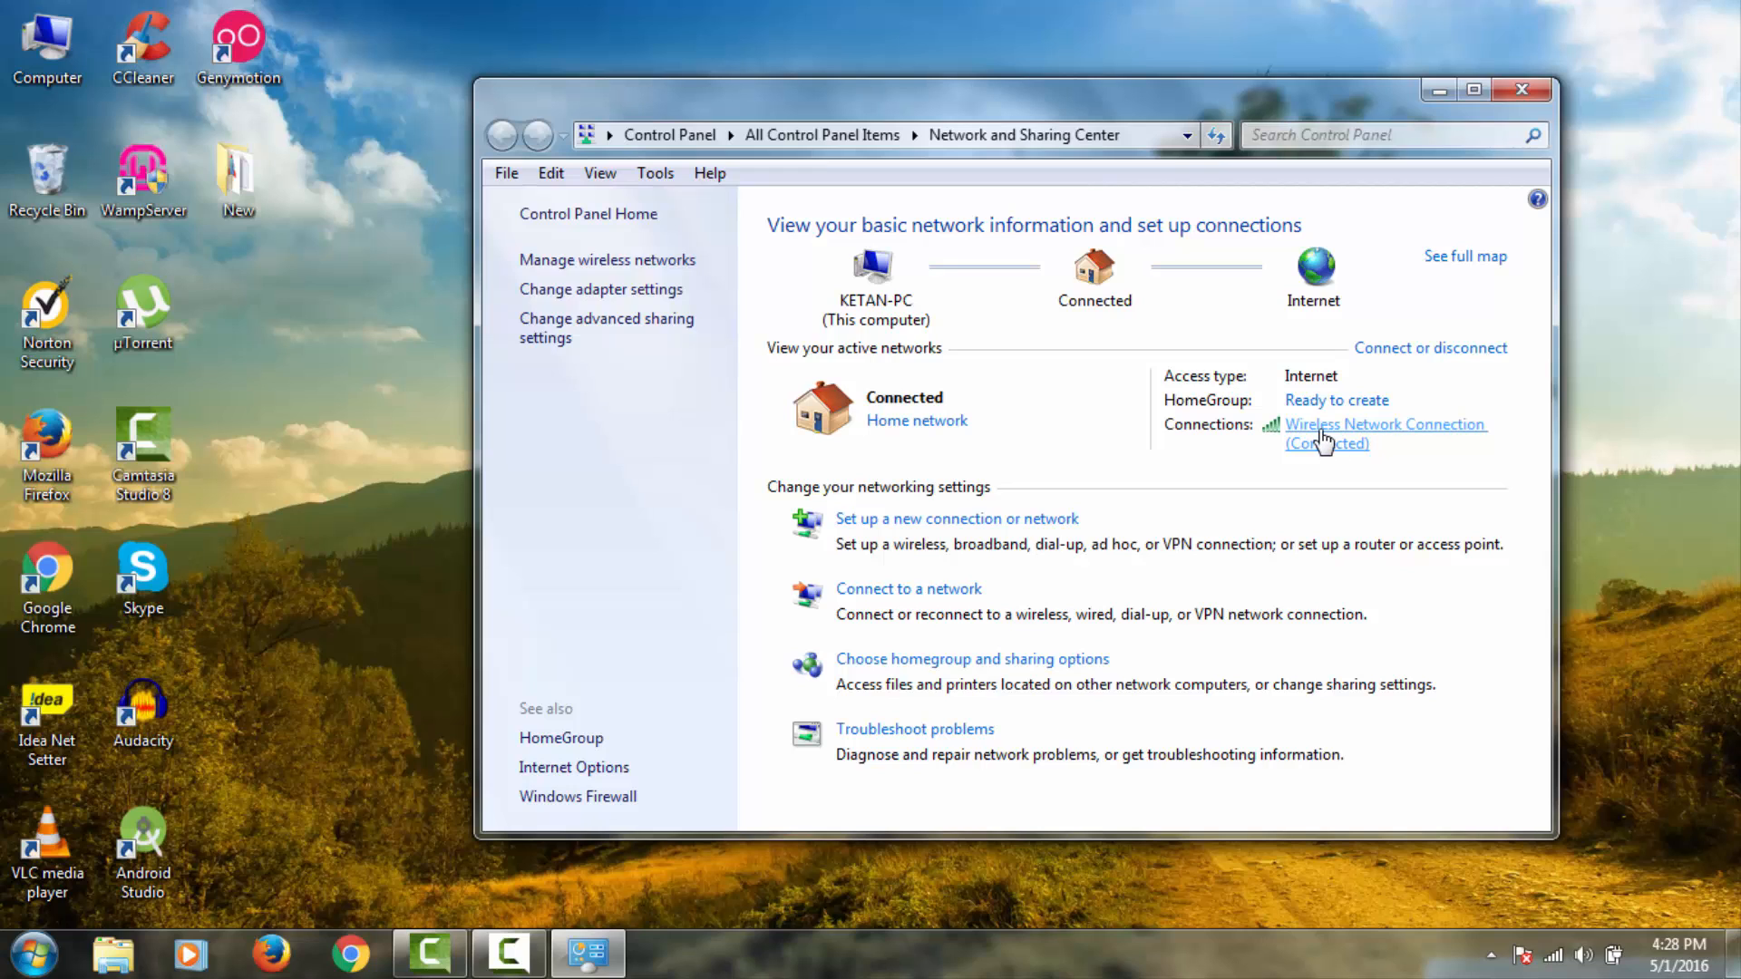
- Open the IPv4 (TCP/IPv4) properties of the Wireless Network Connection
{"action": "left_click", "coordinate": [1384, 424]}
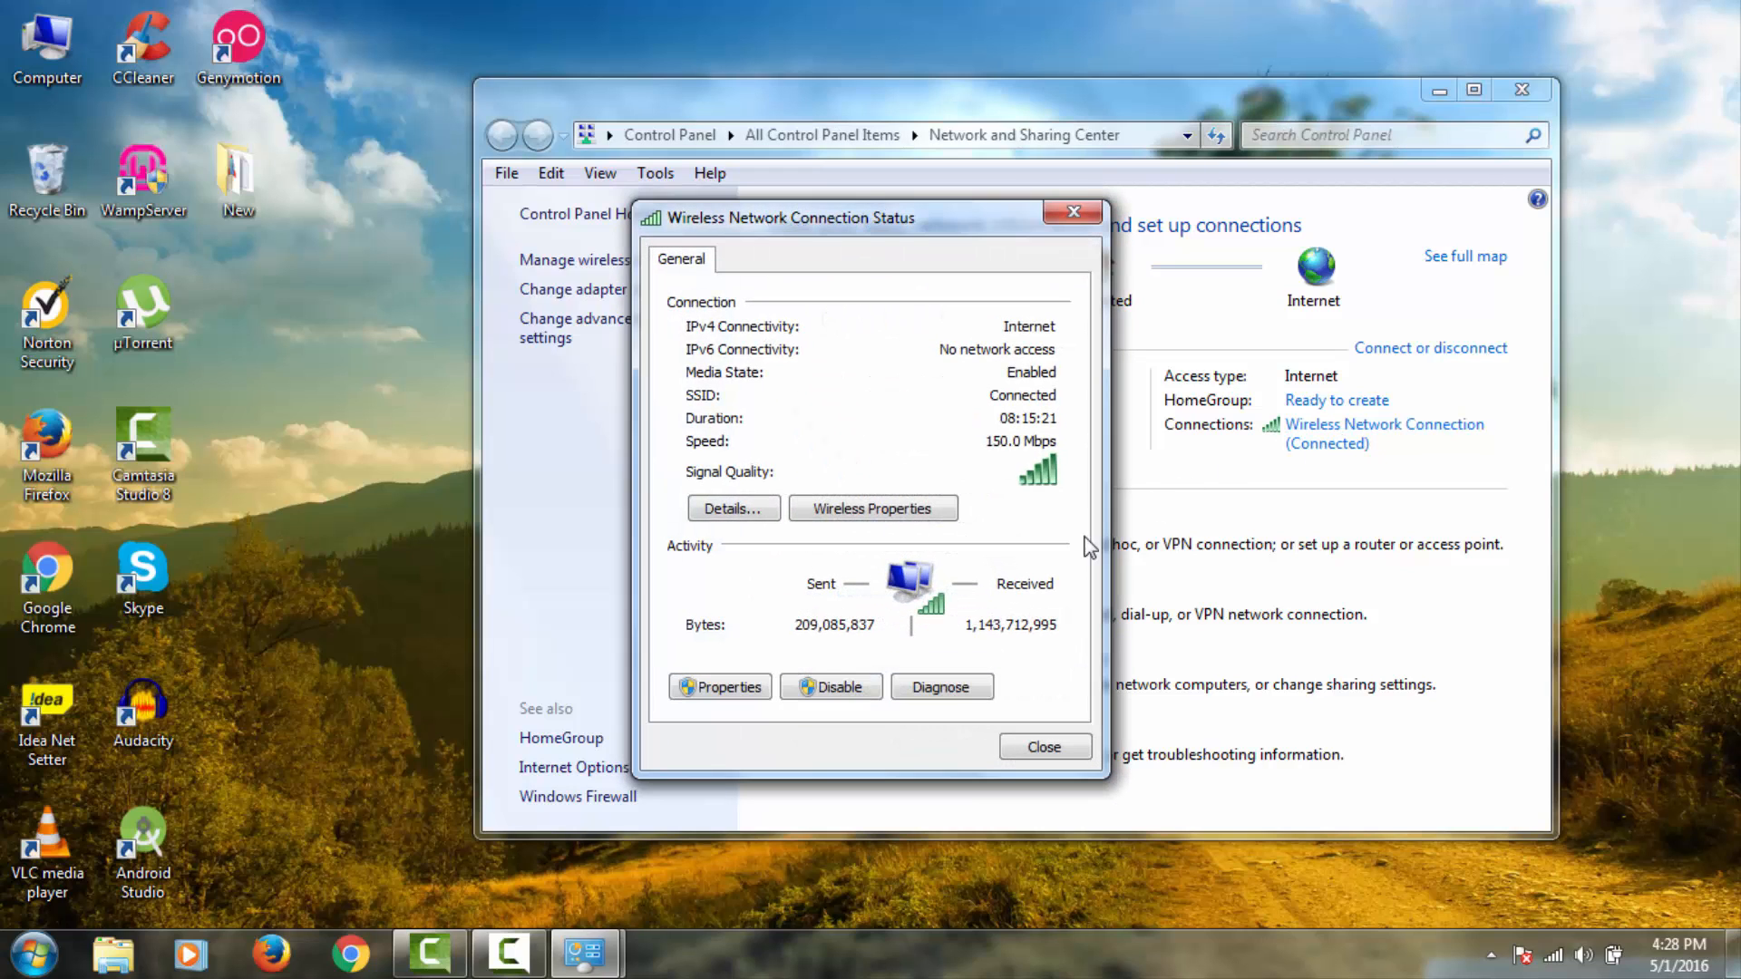
{"action": "left_click", "coordinate": [720, 685]}
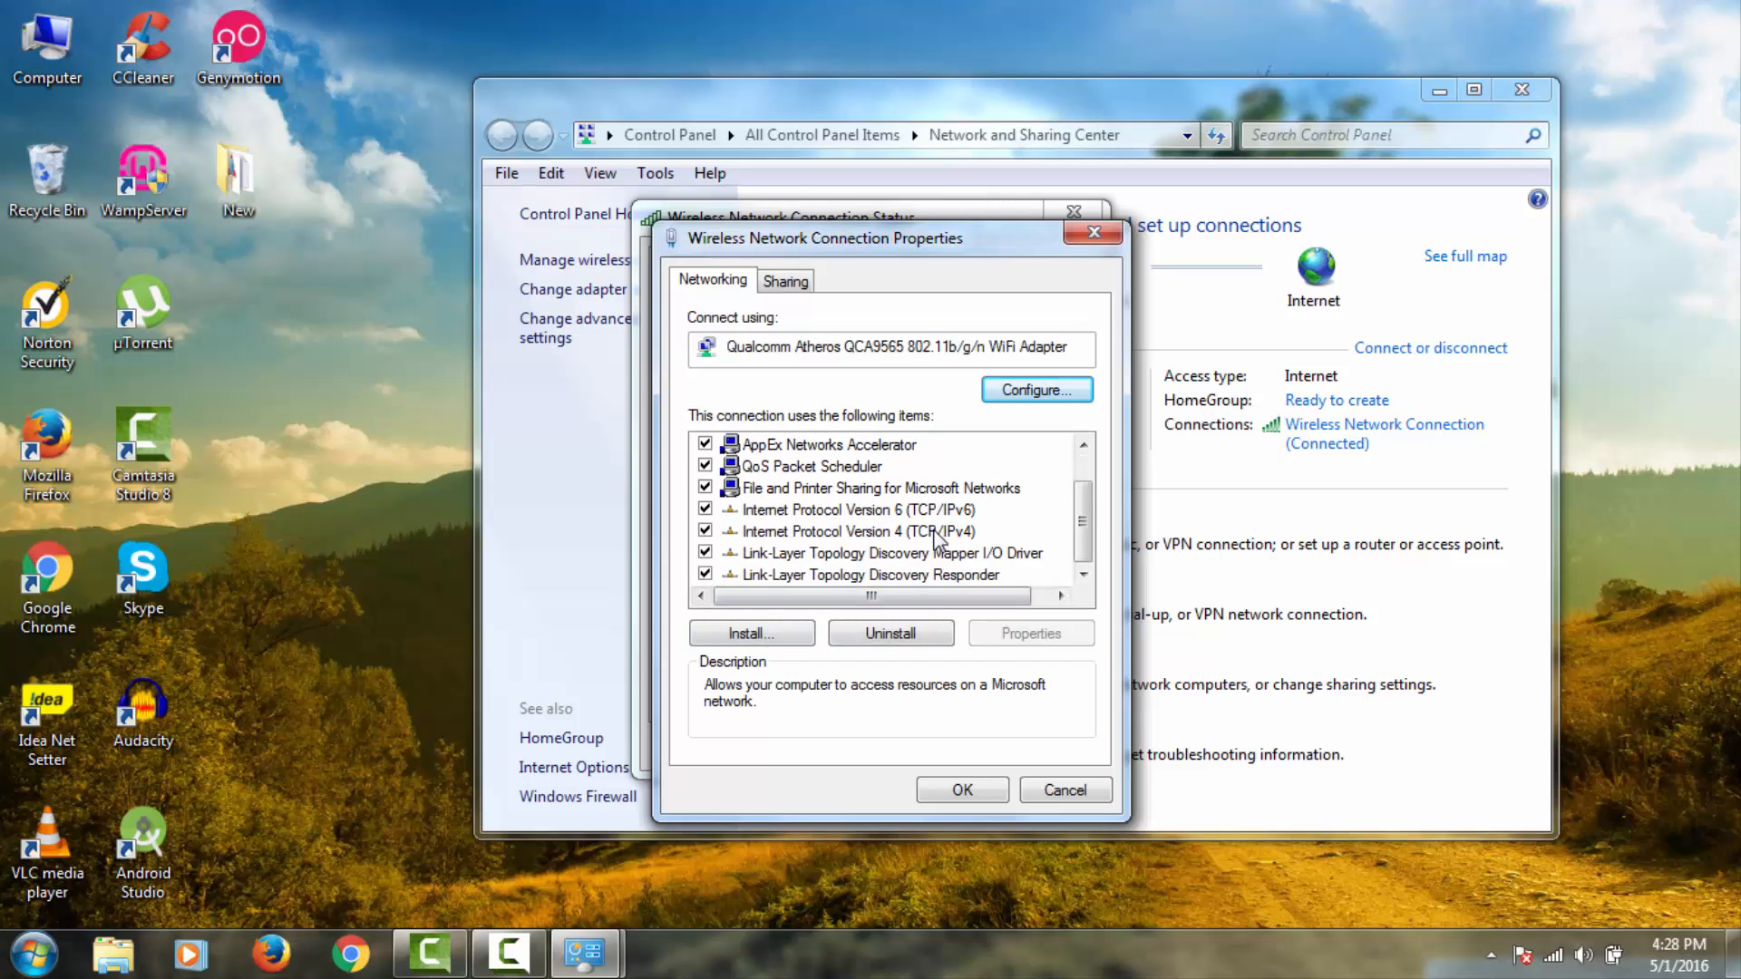
{"action": "left_click", "coordinate": [839, 532]}
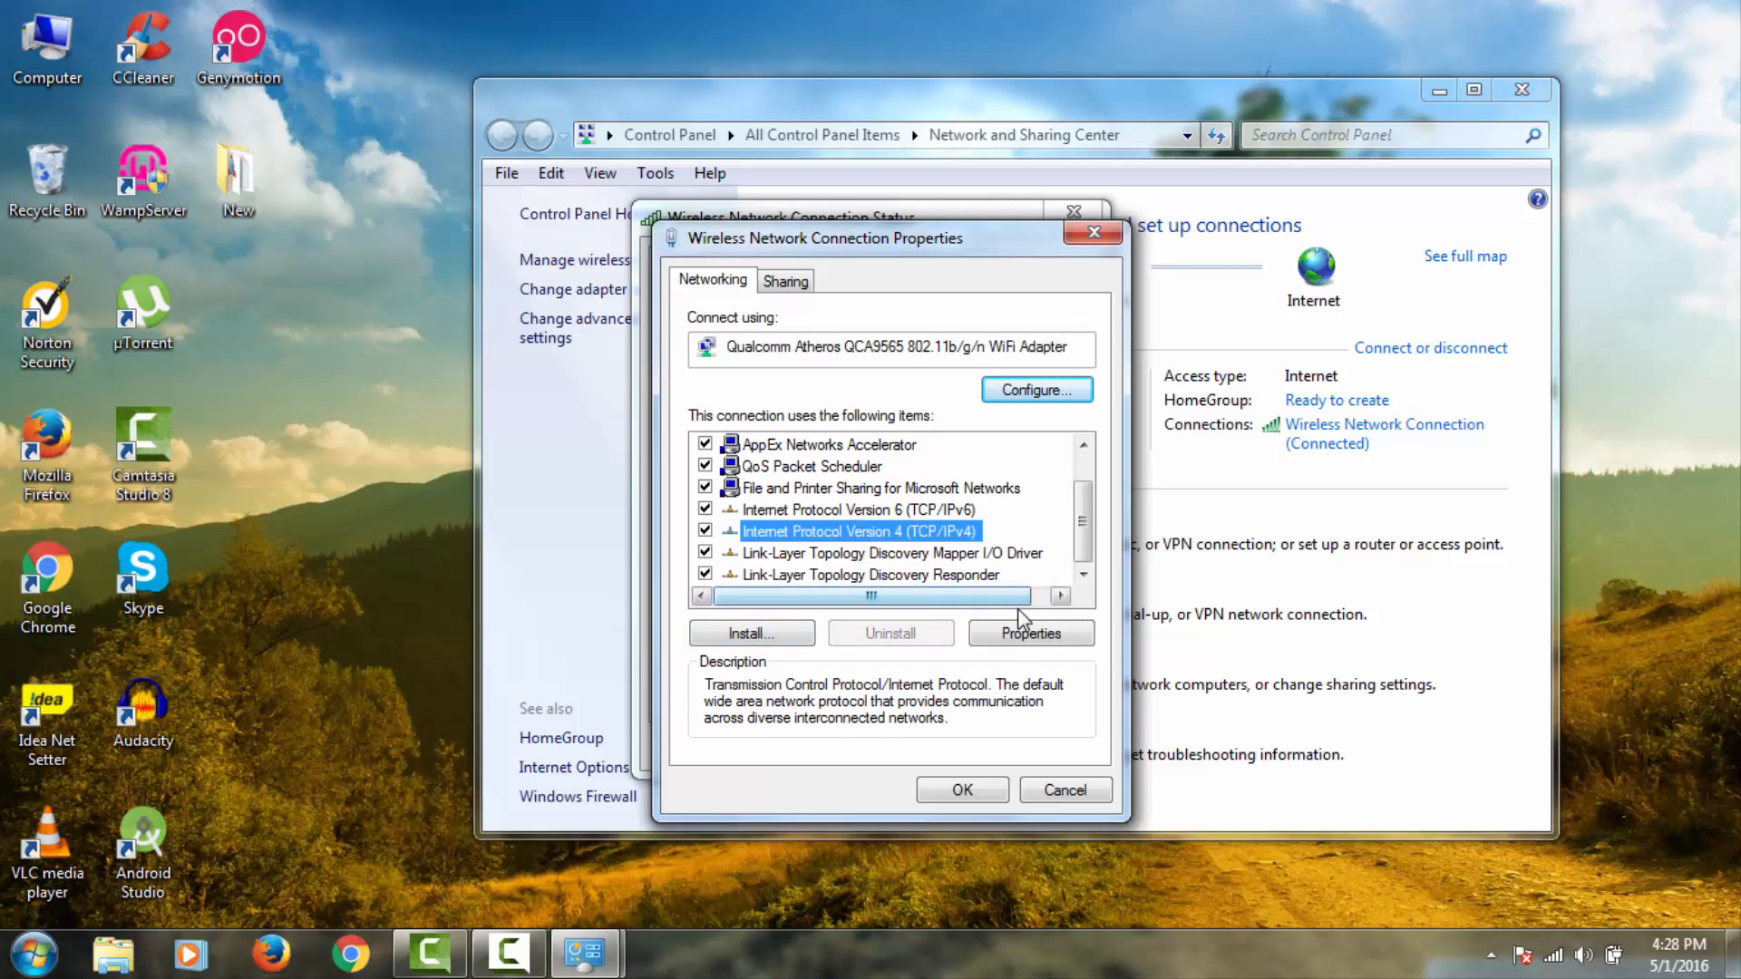
{"action": "left_click", "coordinate": [1030, 633]}
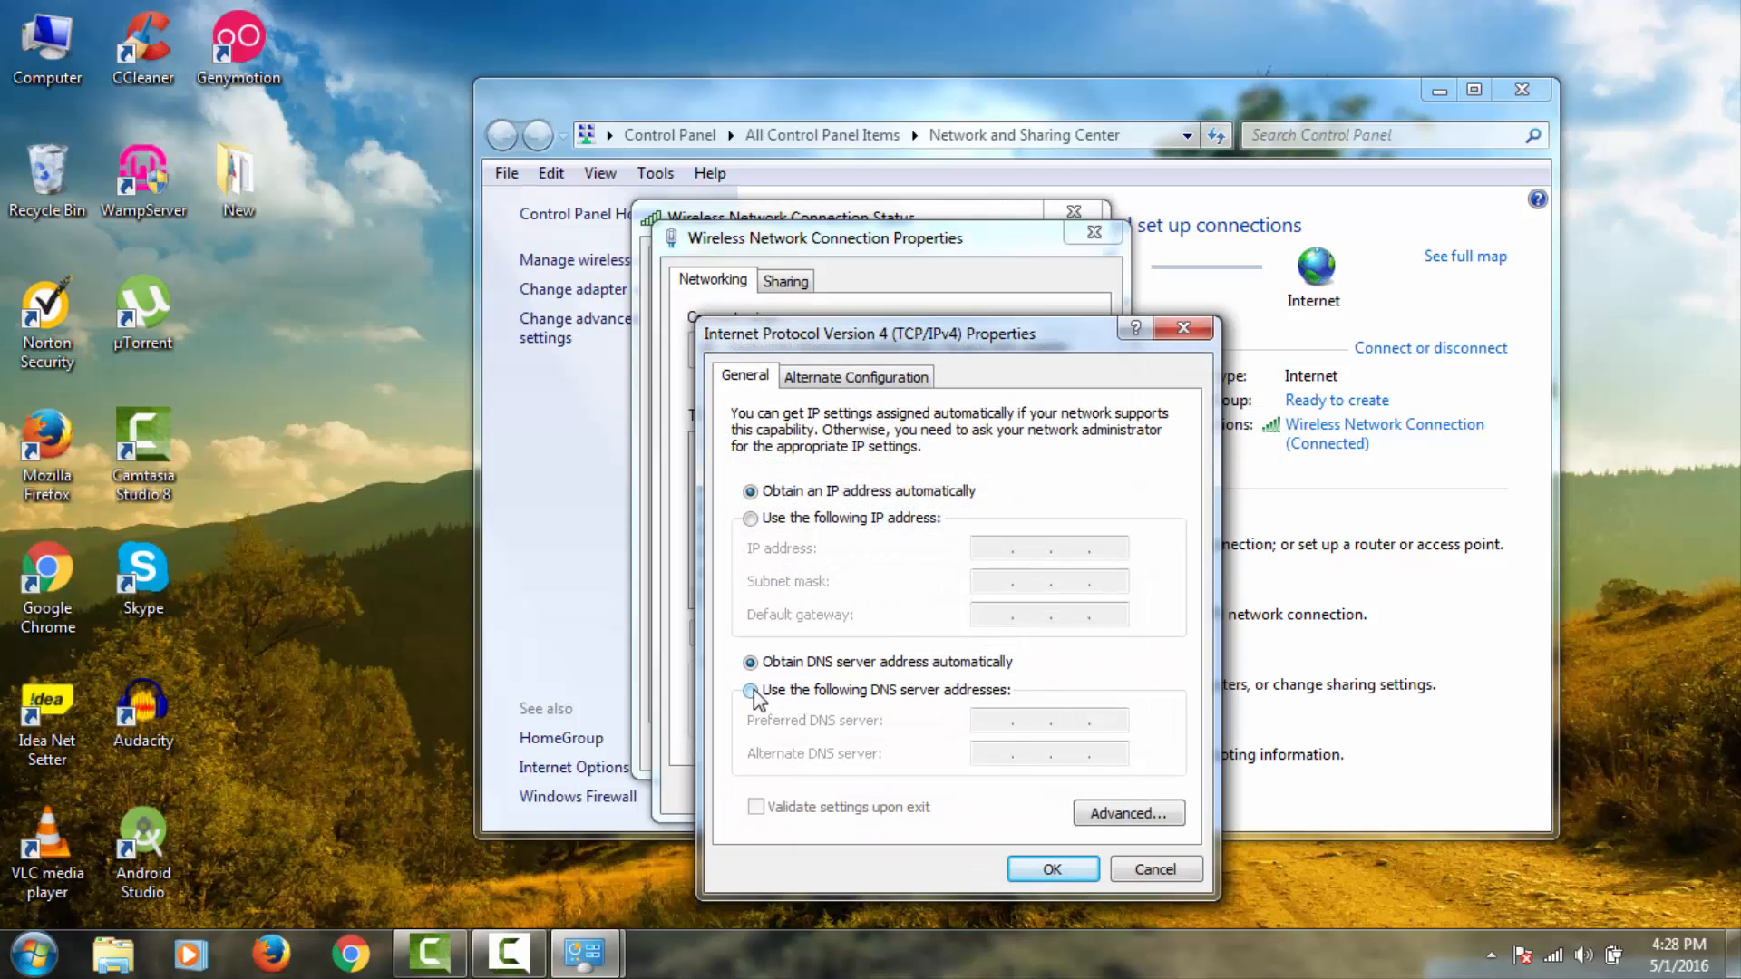
- Set manual DNS servers 8.8.8.8 preferred and 8.8.4.4 alternate and confirm with OK
{"action": "left_click", "coordinate": [750, 689]}
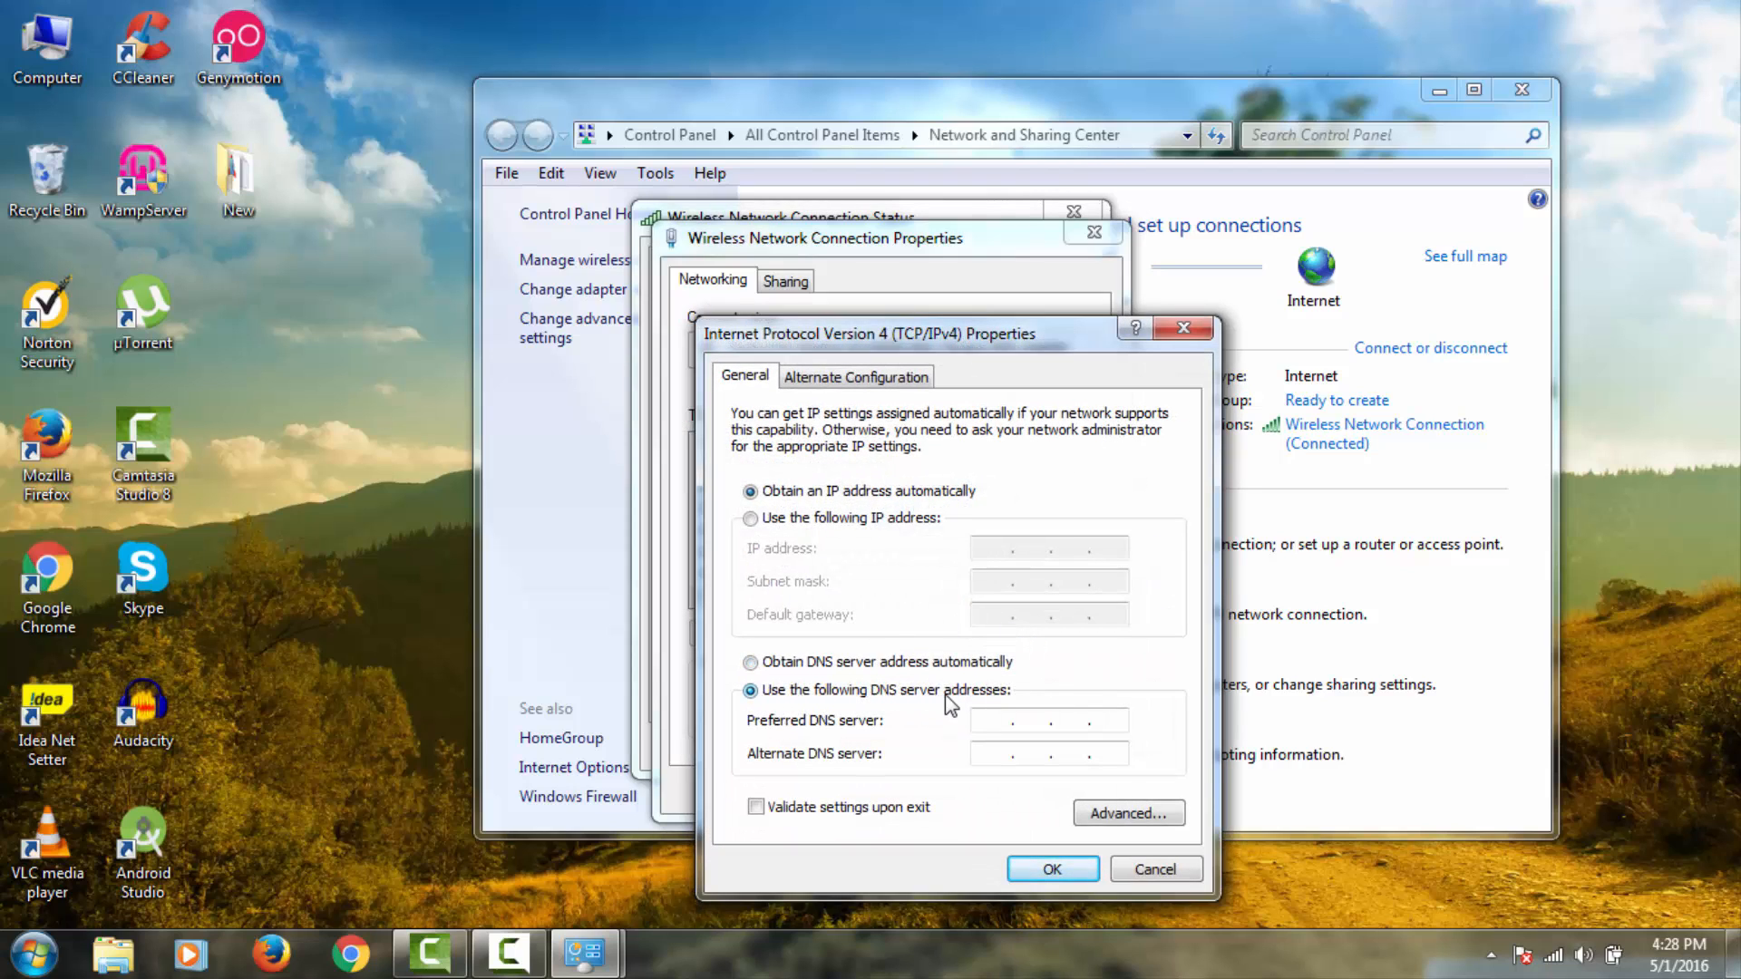
{"action": "left_click", "coordinate": [988, 720]}
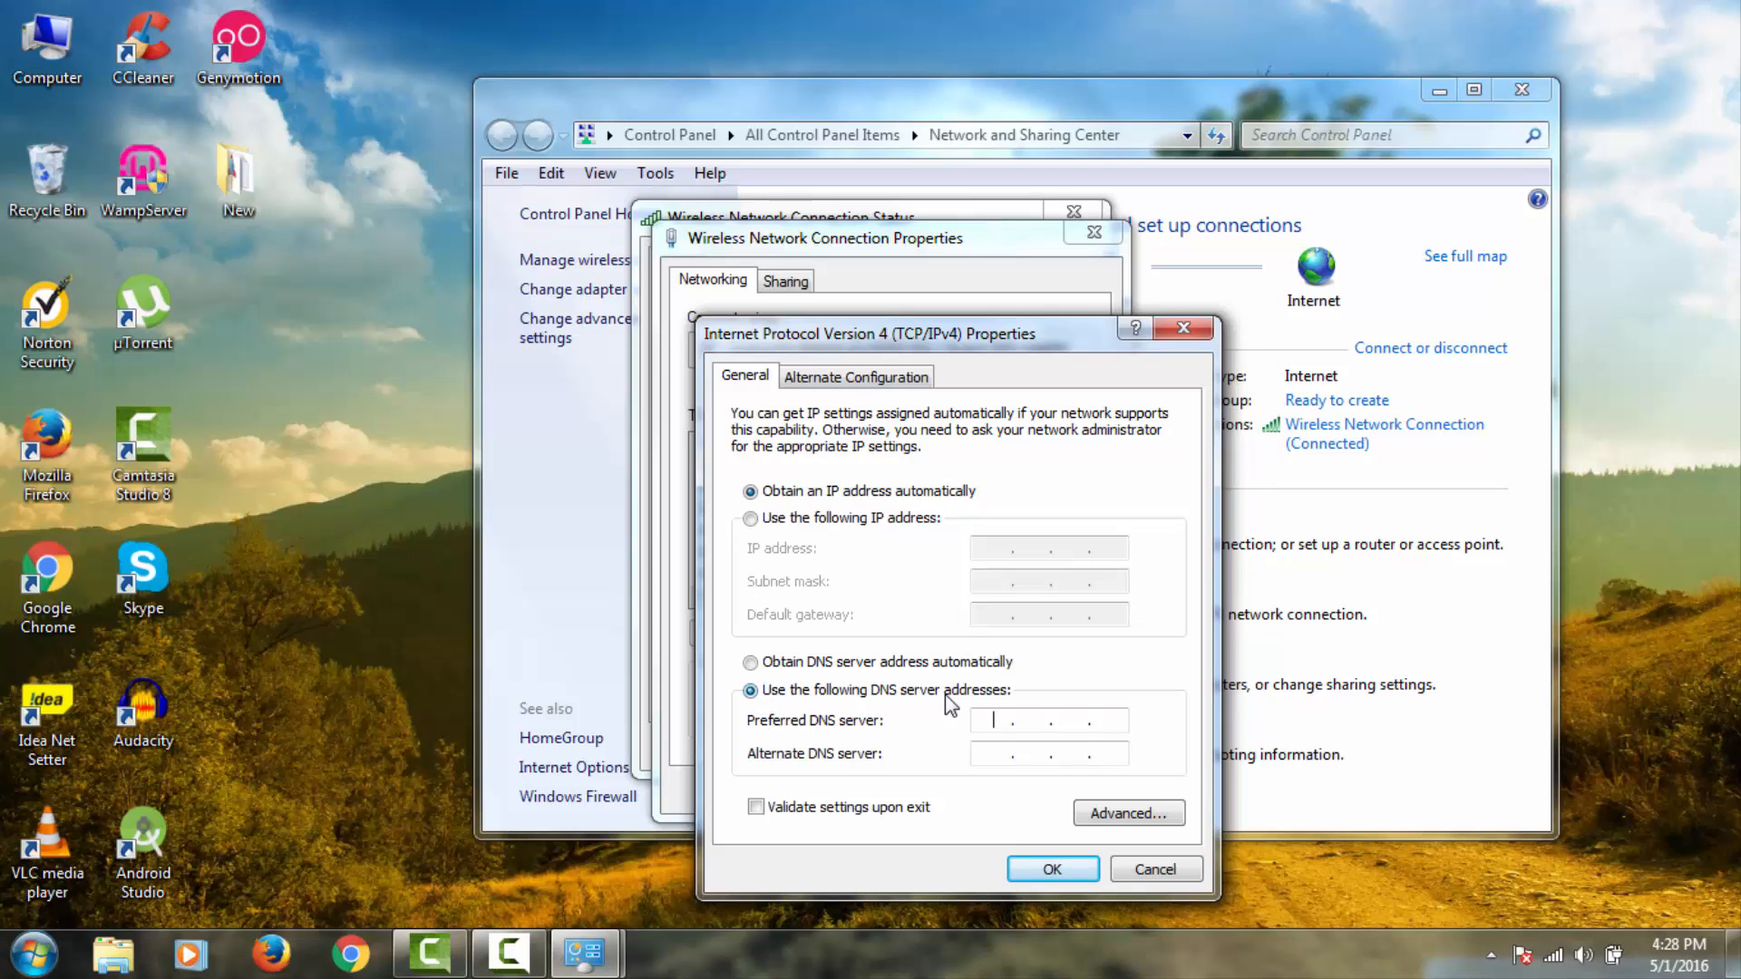
{"action": "type", "text": "8.8"}
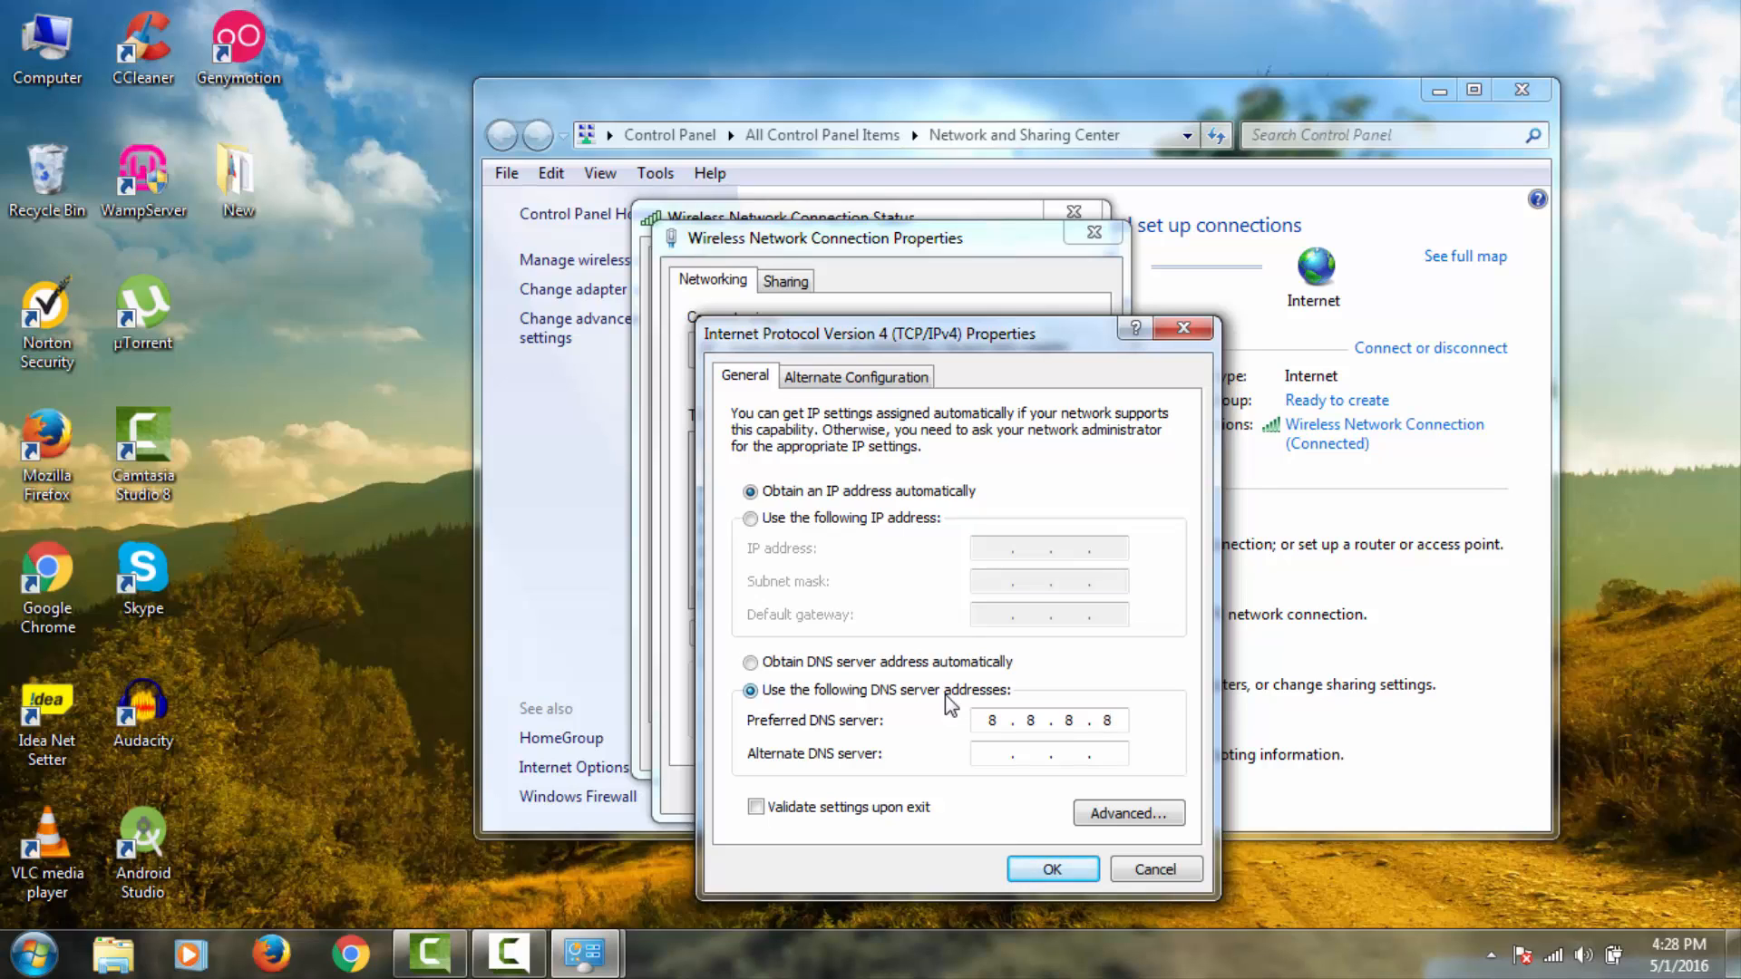
{"action": "left_click", "coordinate": [1045, 753]}
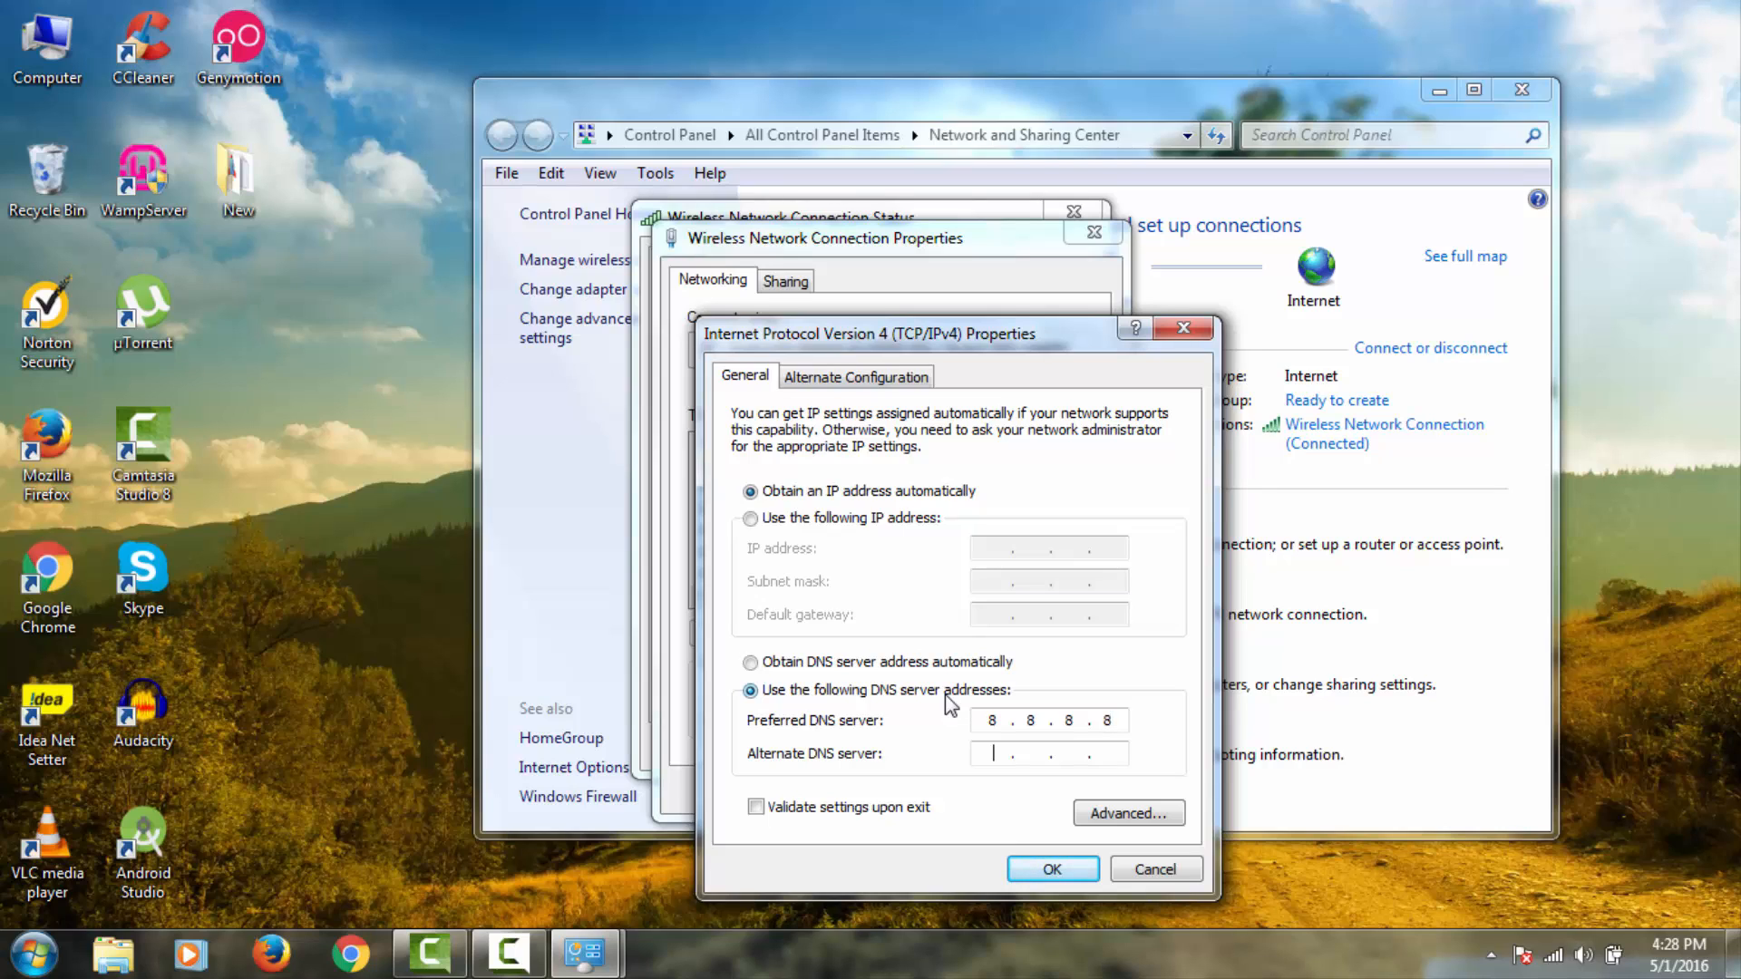
{"action": "type", "text": "8.8.4."}
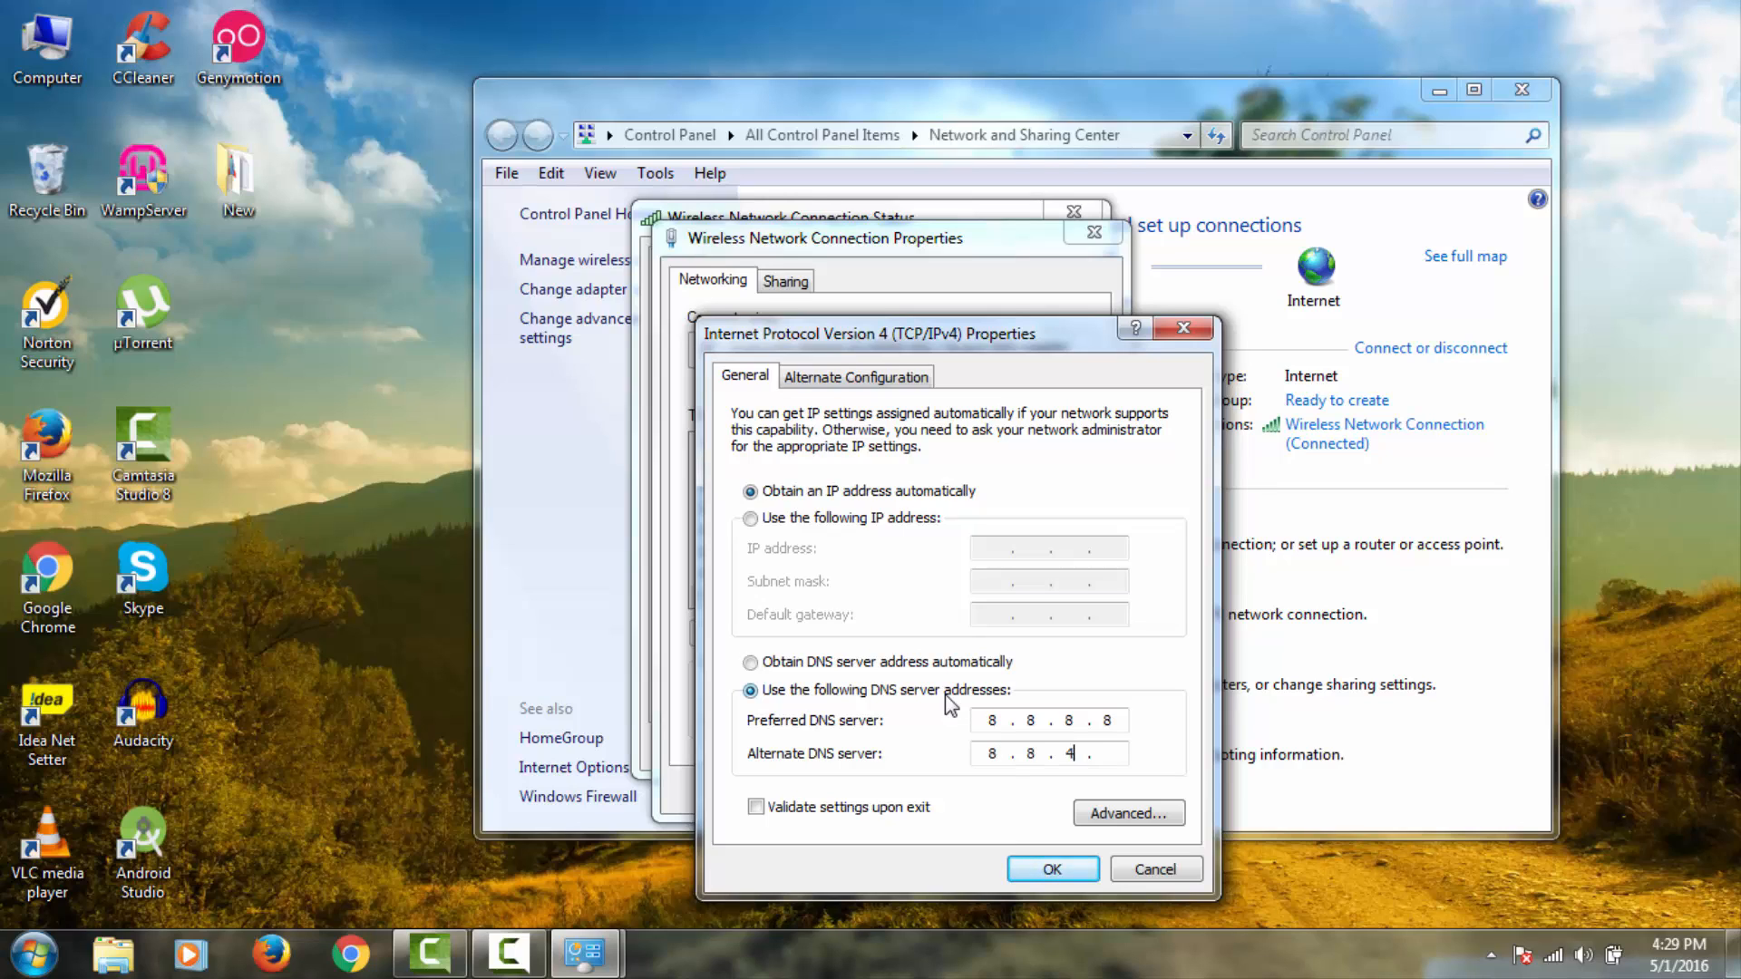
{"action": "type", "text": "4"}
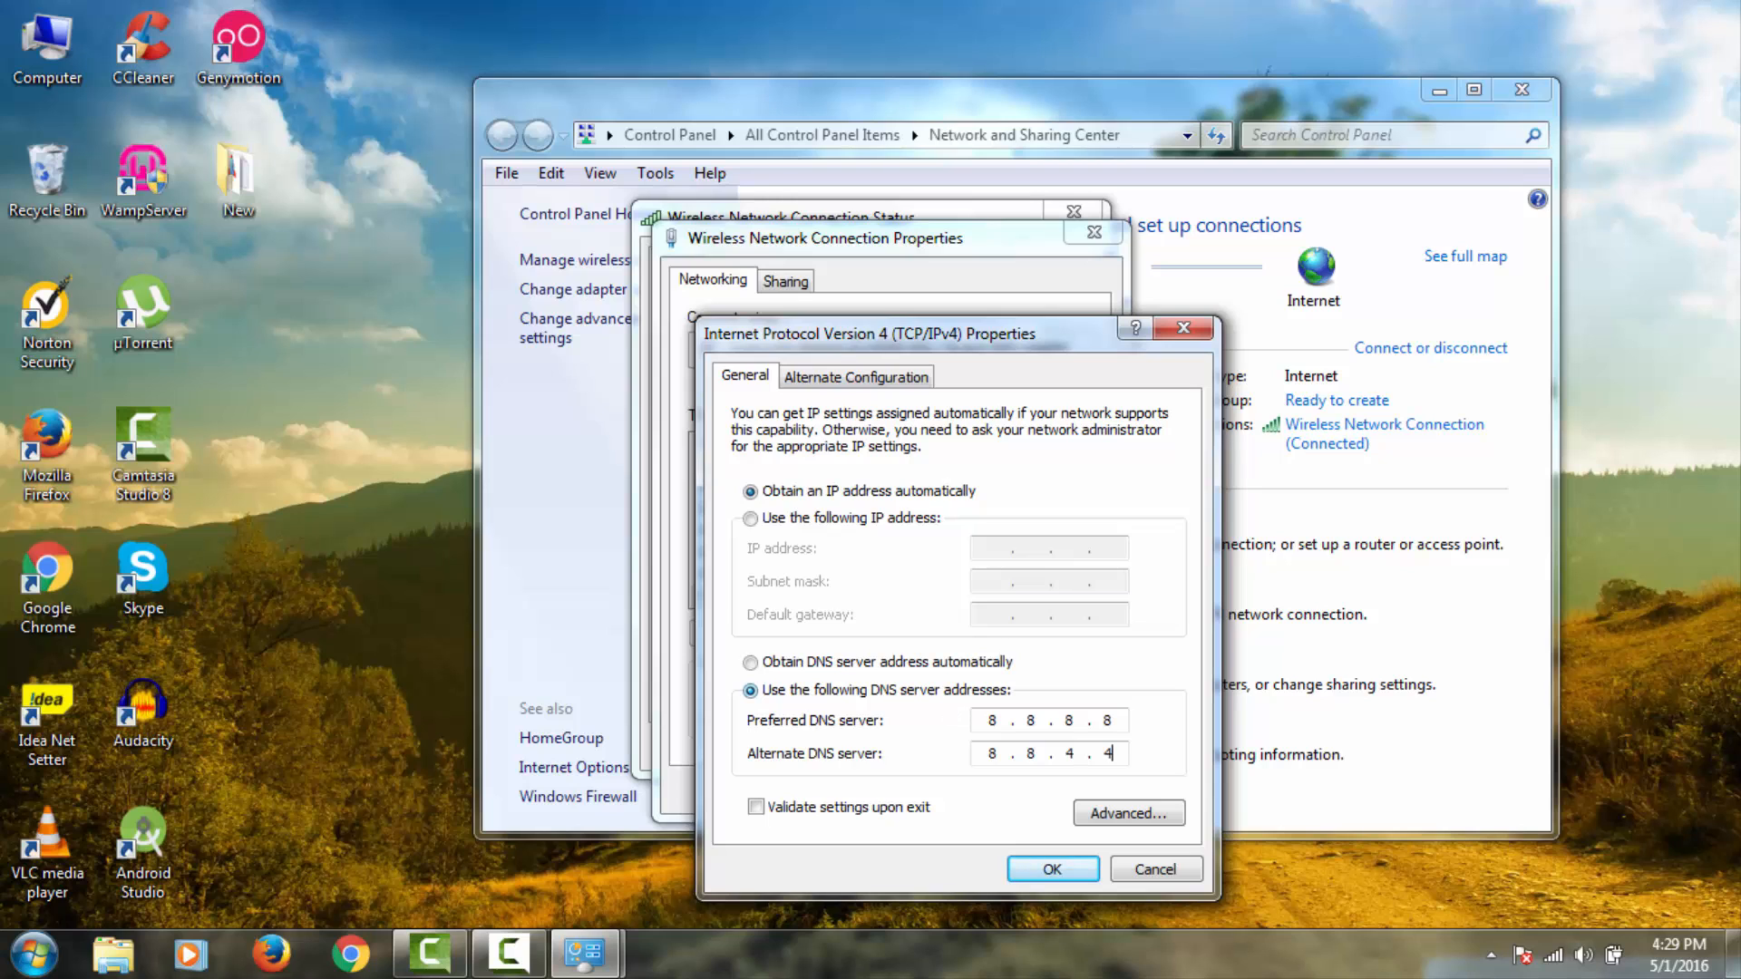
{"action": "left_click", "coordinate": [1051, 869]}
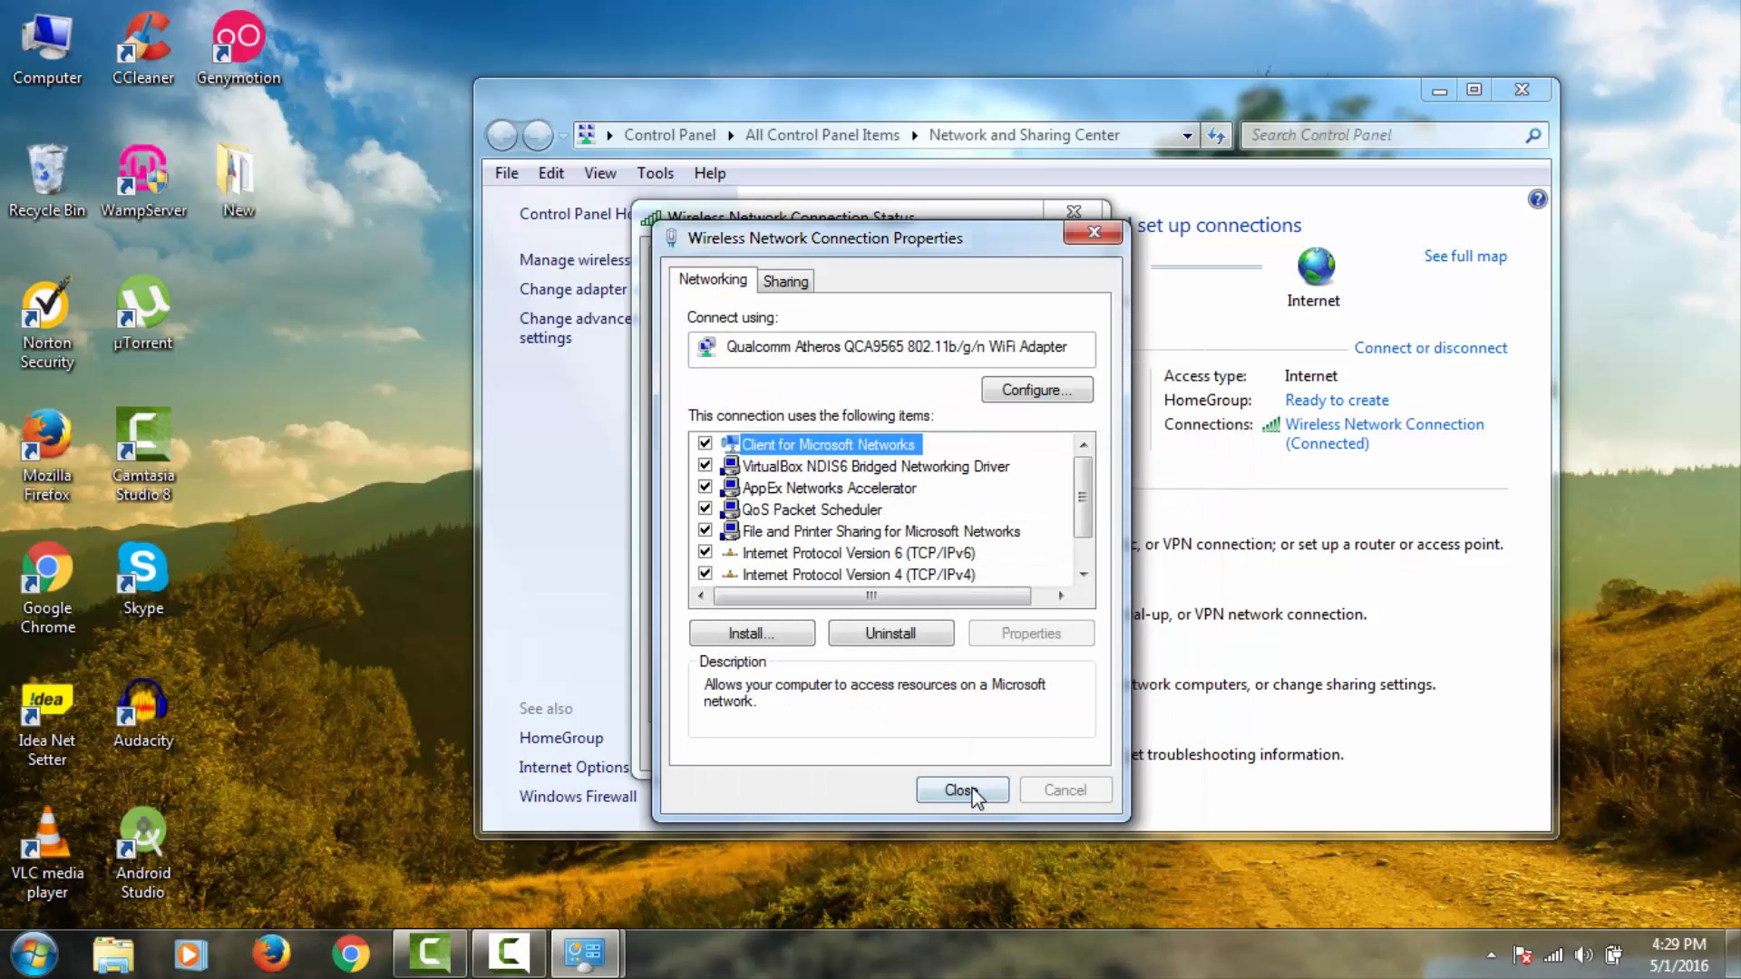
- Close the Wireless Network Connection Properties and remaining network windows
{"action": "left_click", "coordinate": [959, 789]}
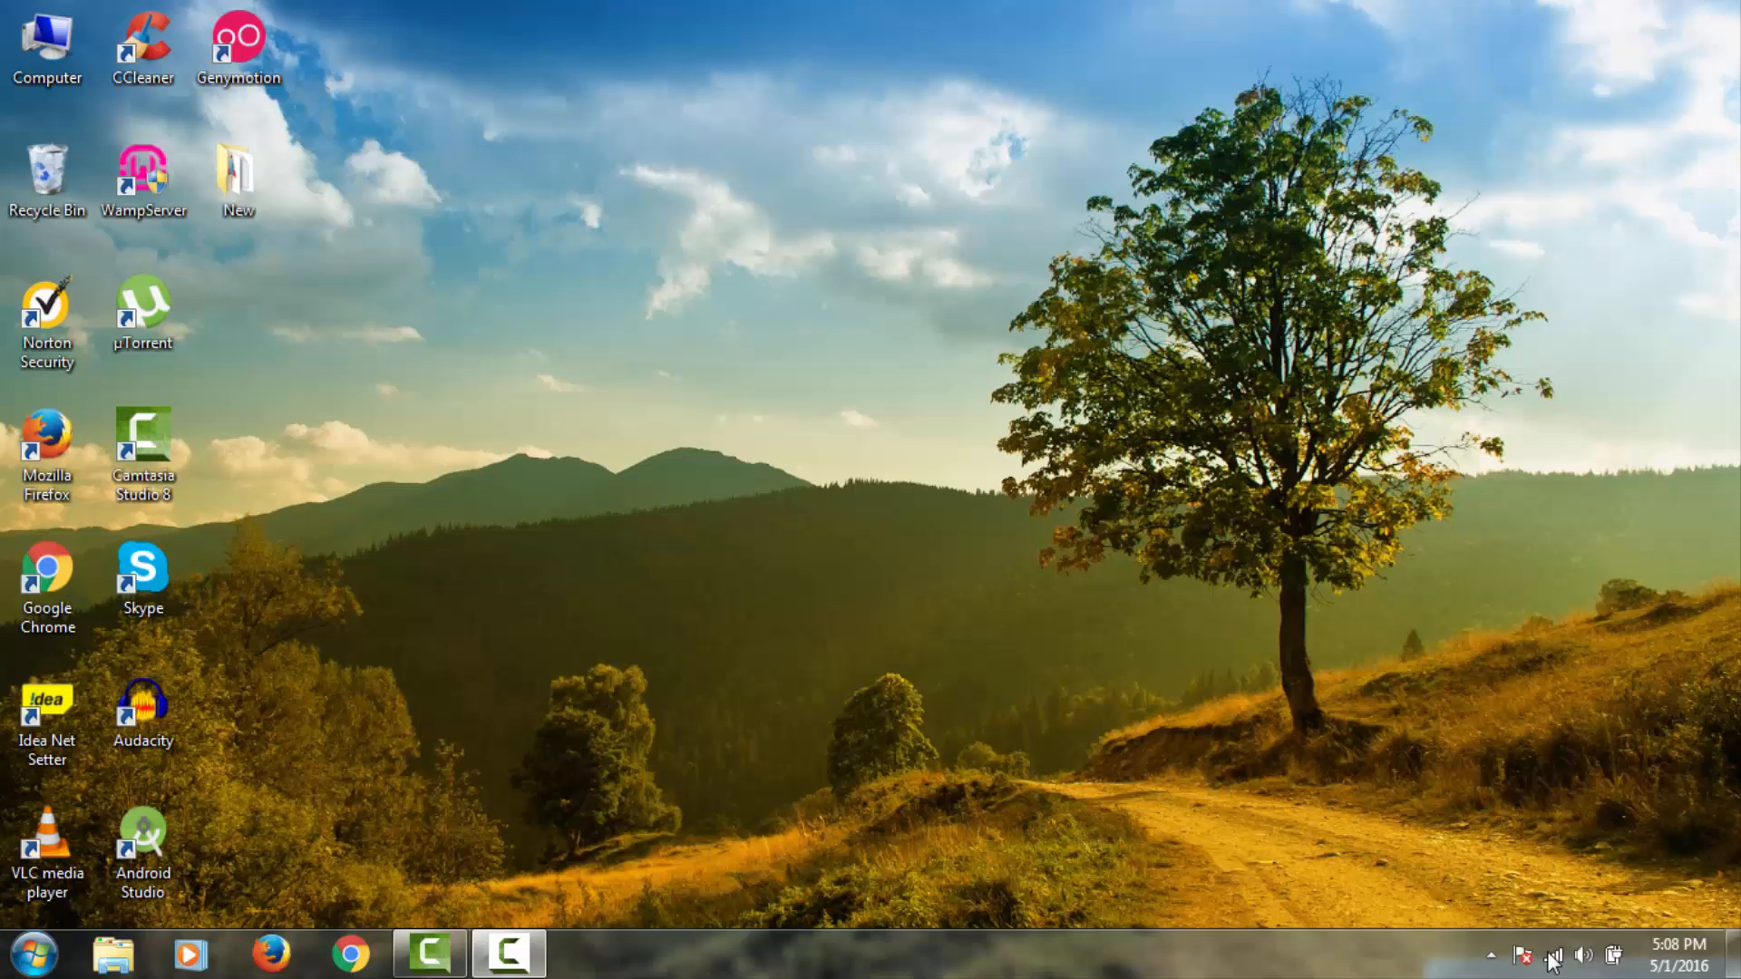
{"action": "left_click", "coordinate": [1552, 955]}
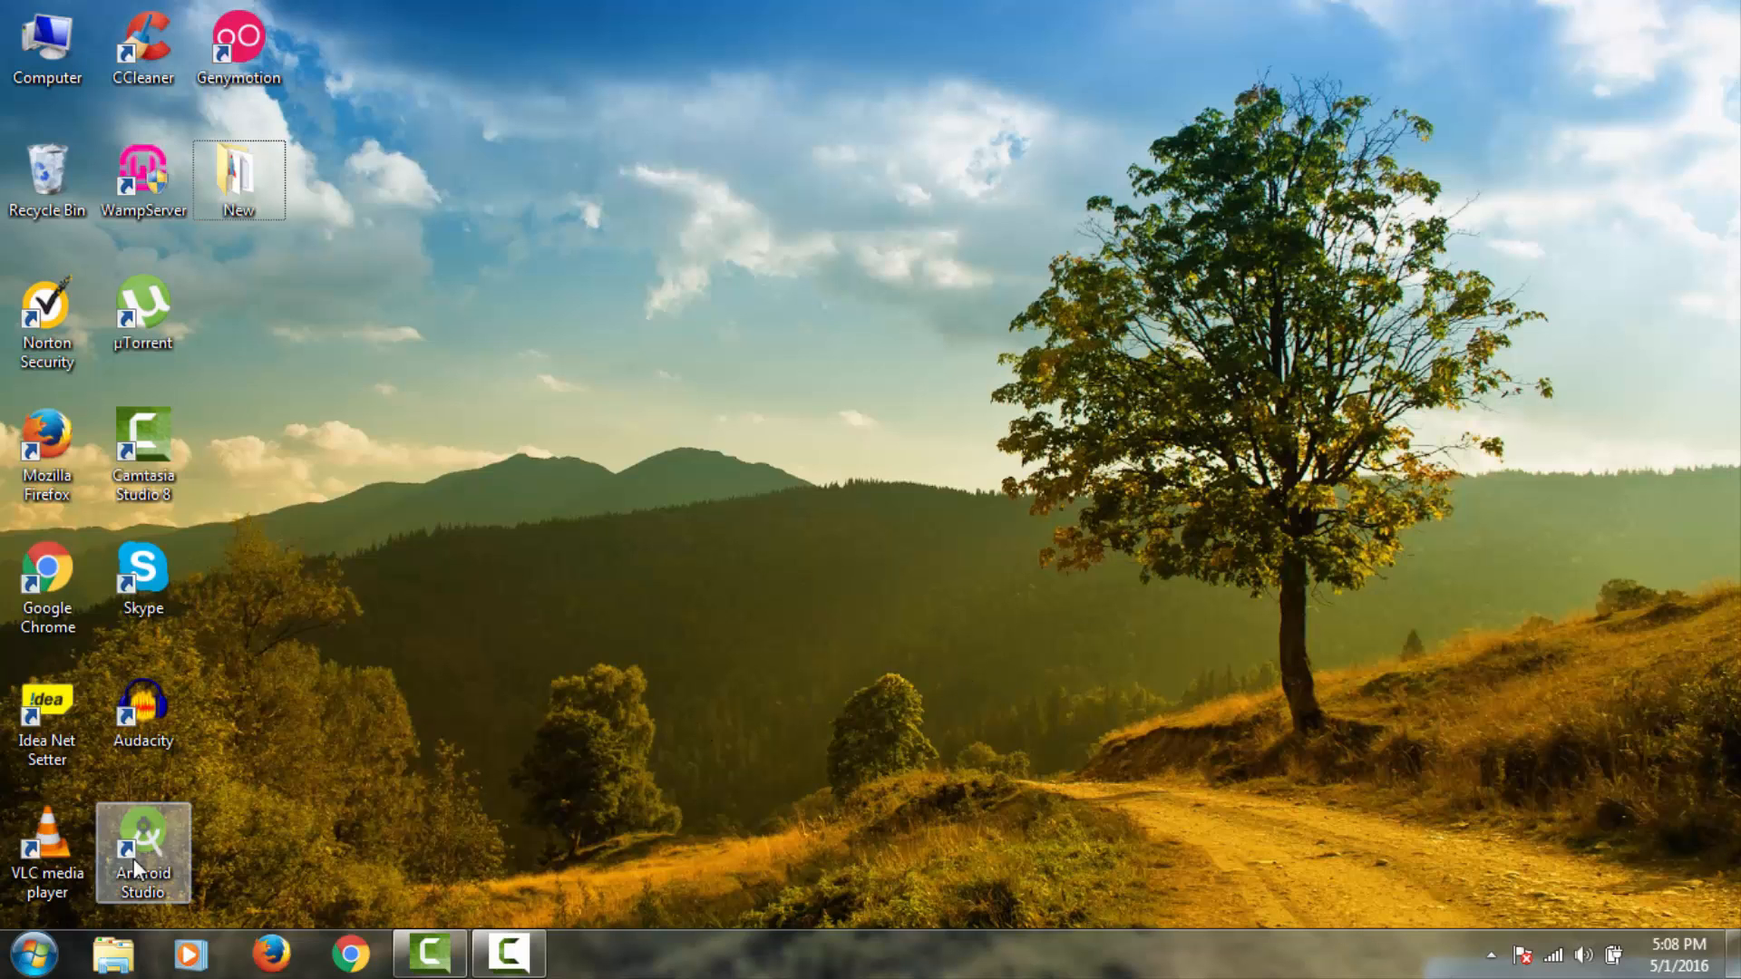
{"action": "left_click", "coordinate": [27, 956]}
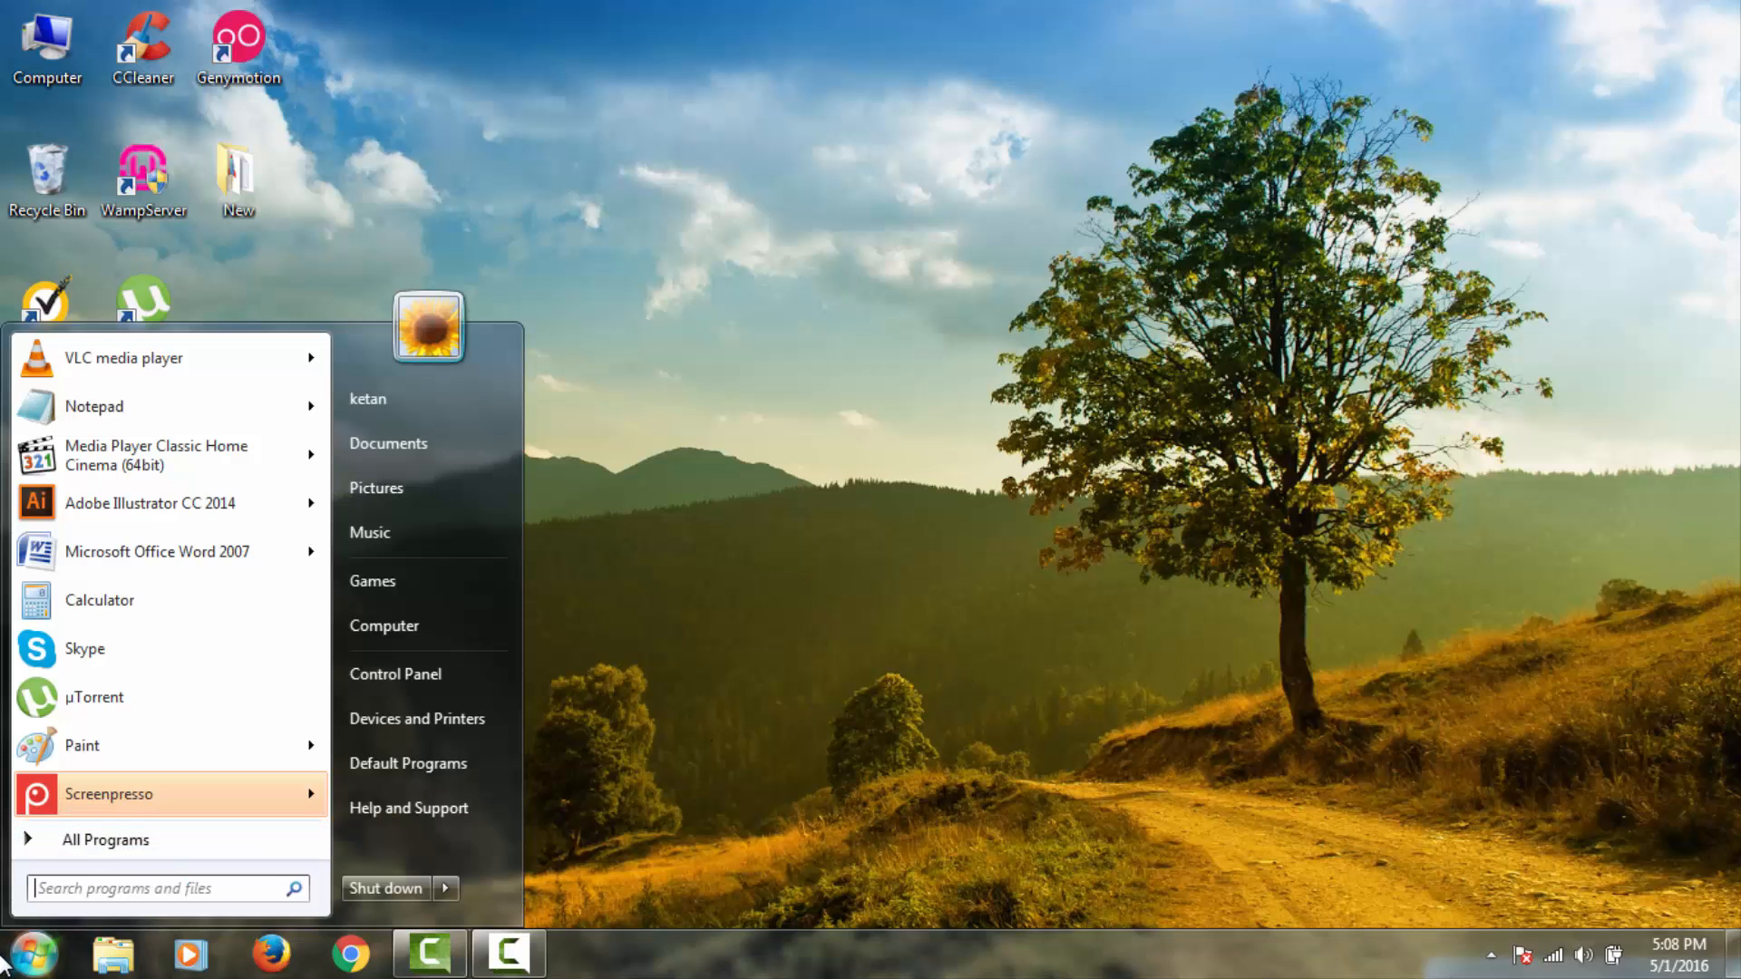
{"action": "left_click", "coordinate": [595, 697]}
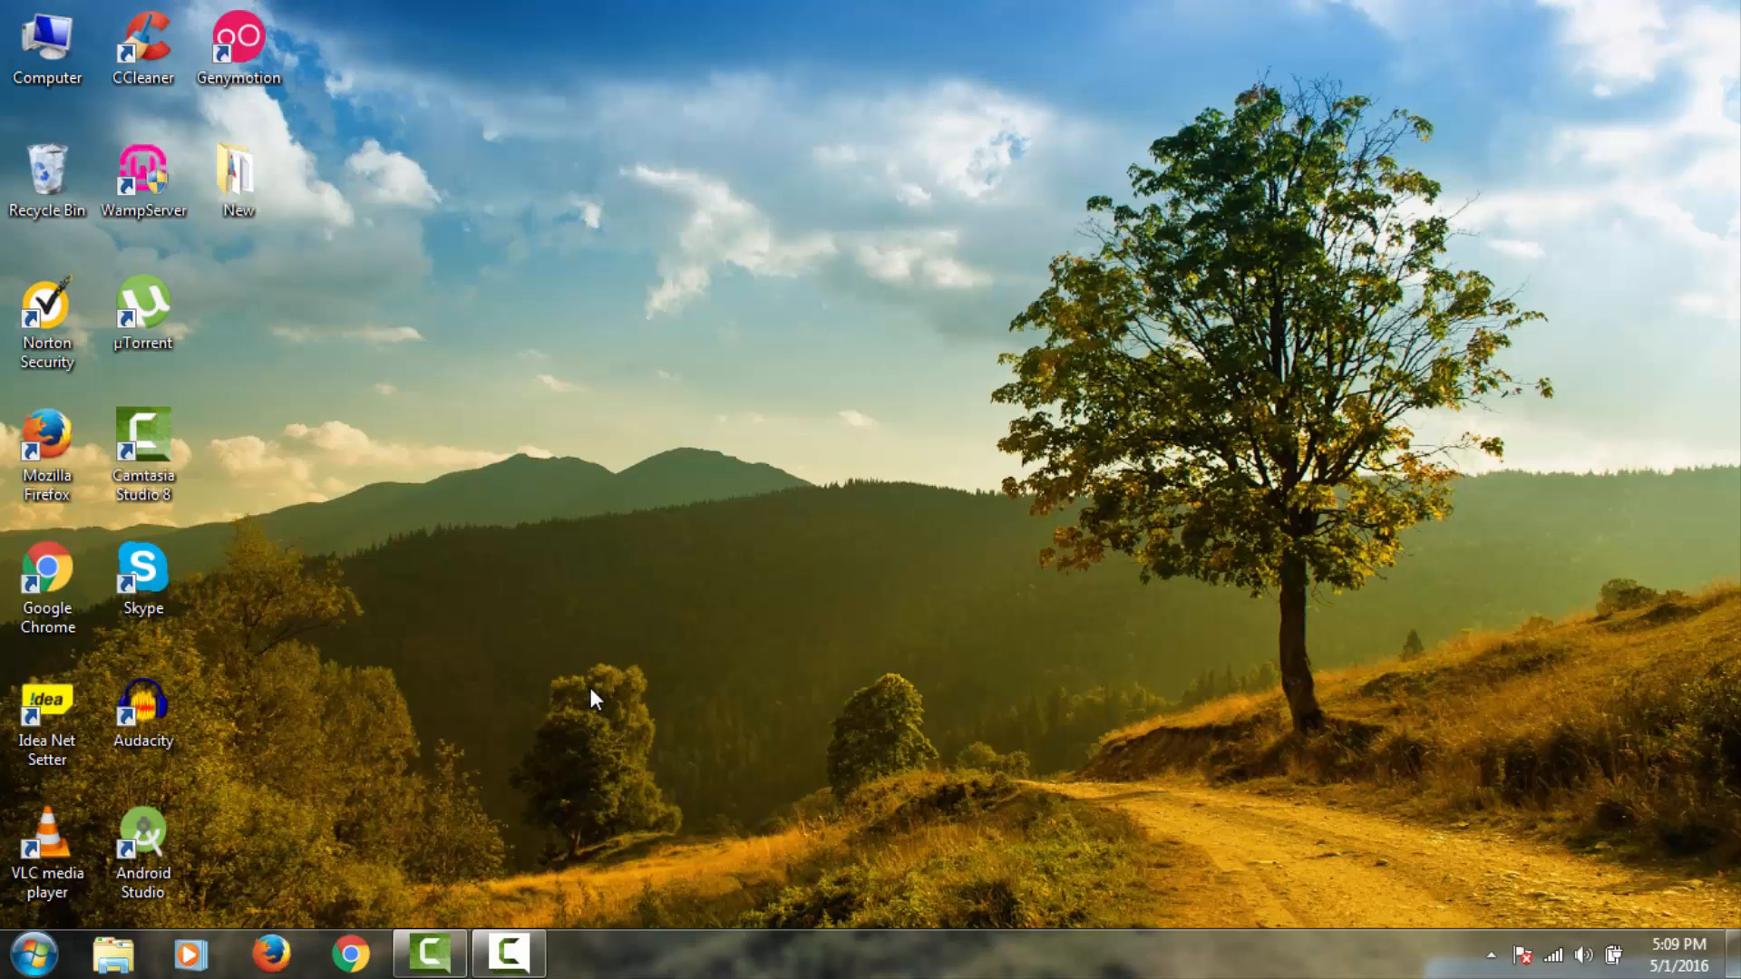